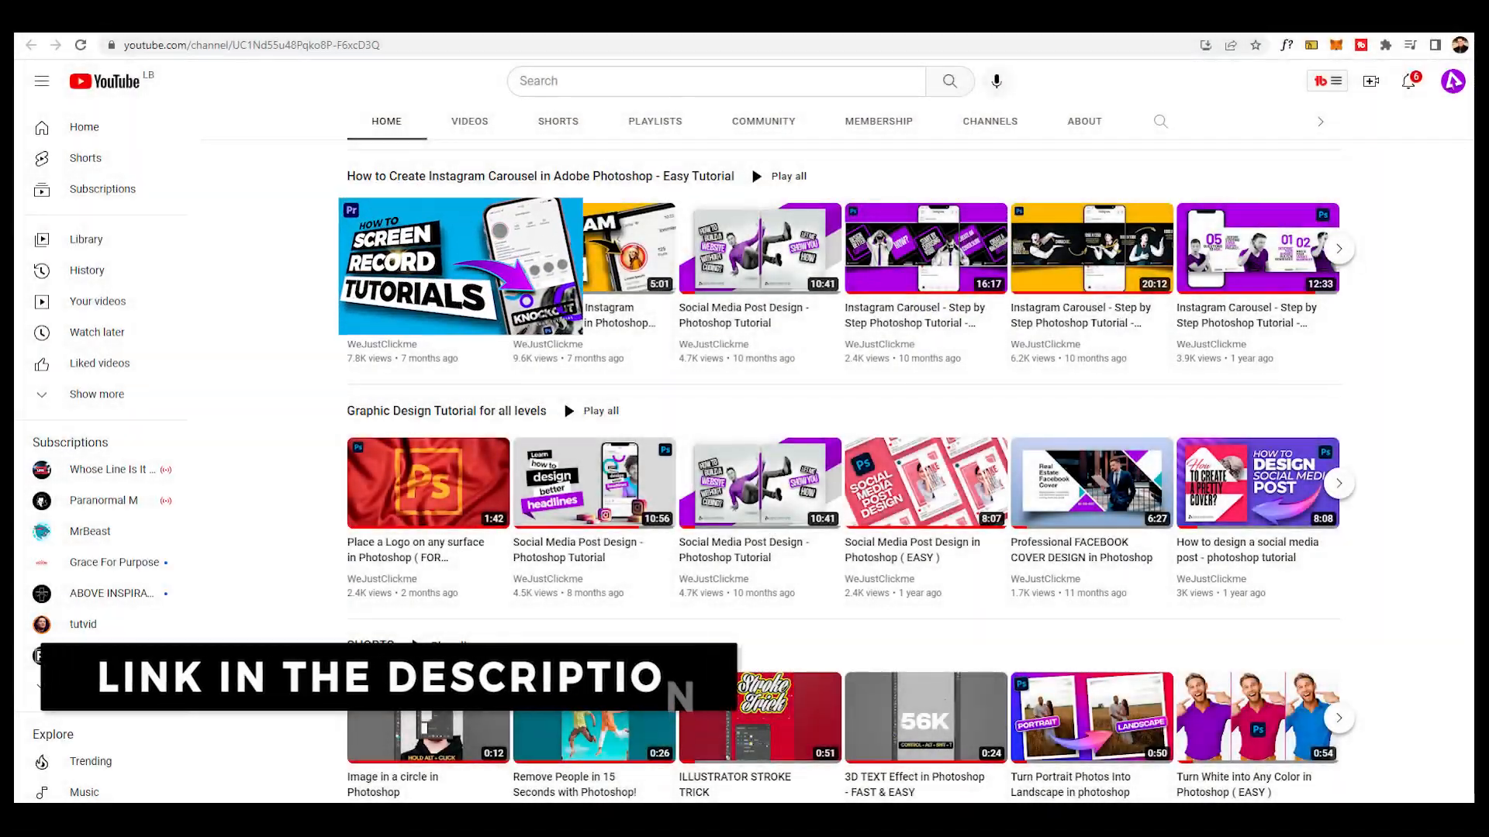
- Start a new sequence named 'how i create my photoshop shorts tutorials'
{"action": "left_click", "coordinate": [586, 820]}
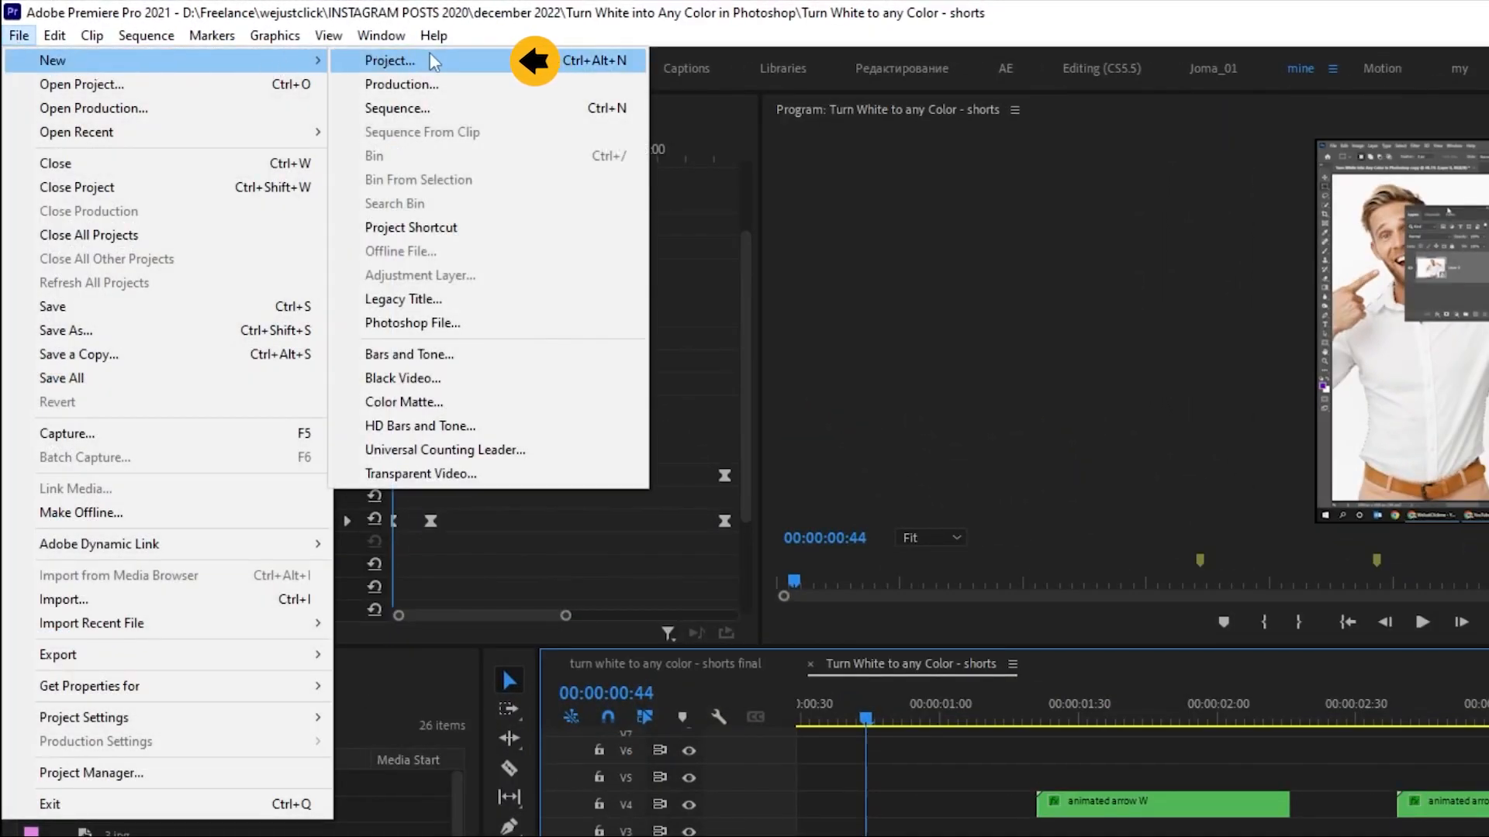
{"action": "mouse_move", "coordinate": [433, 109]}
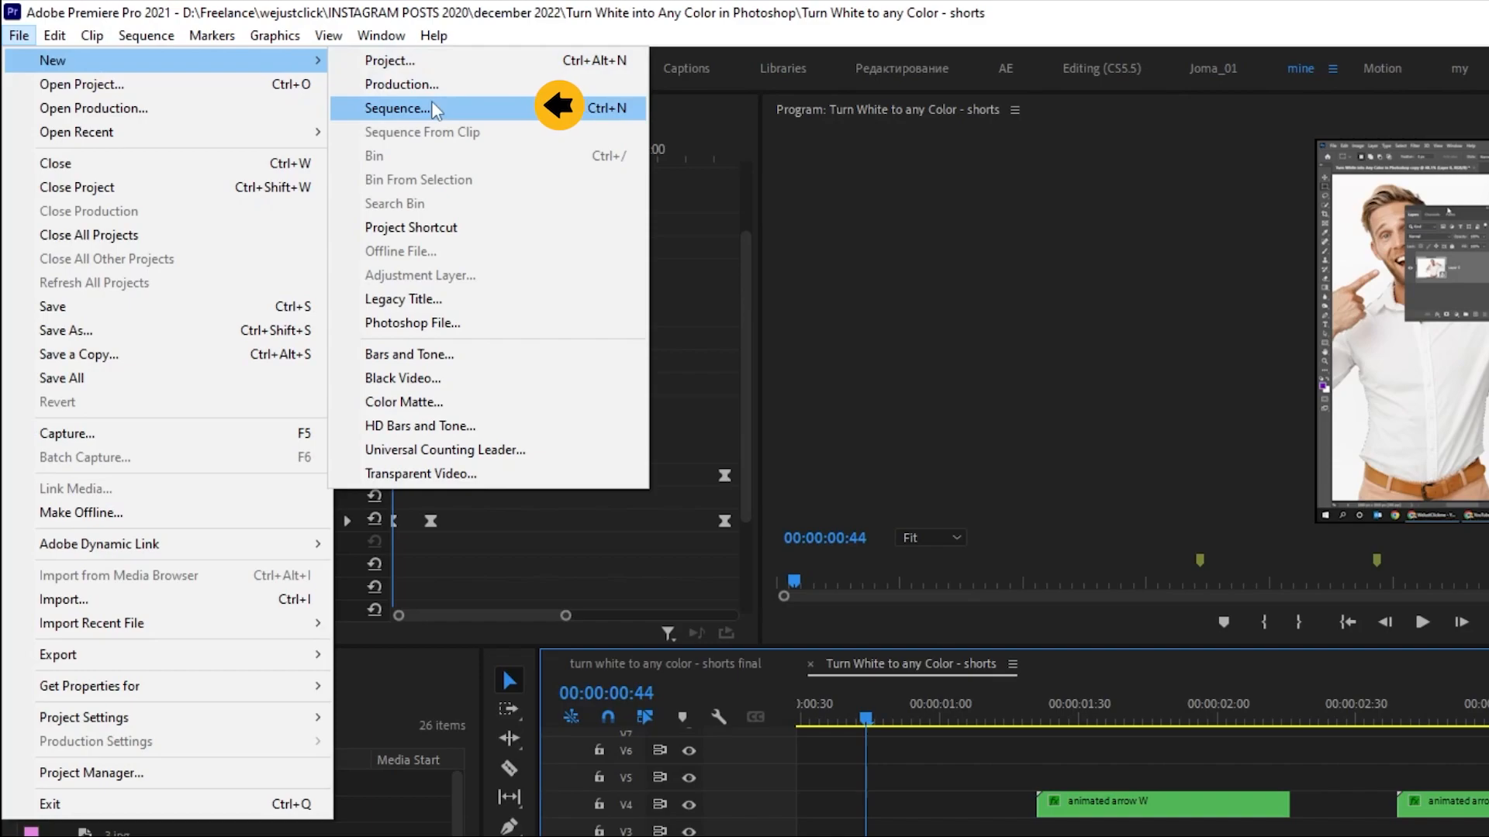
{"action": "left_click", "coordinate": [398, 108]}
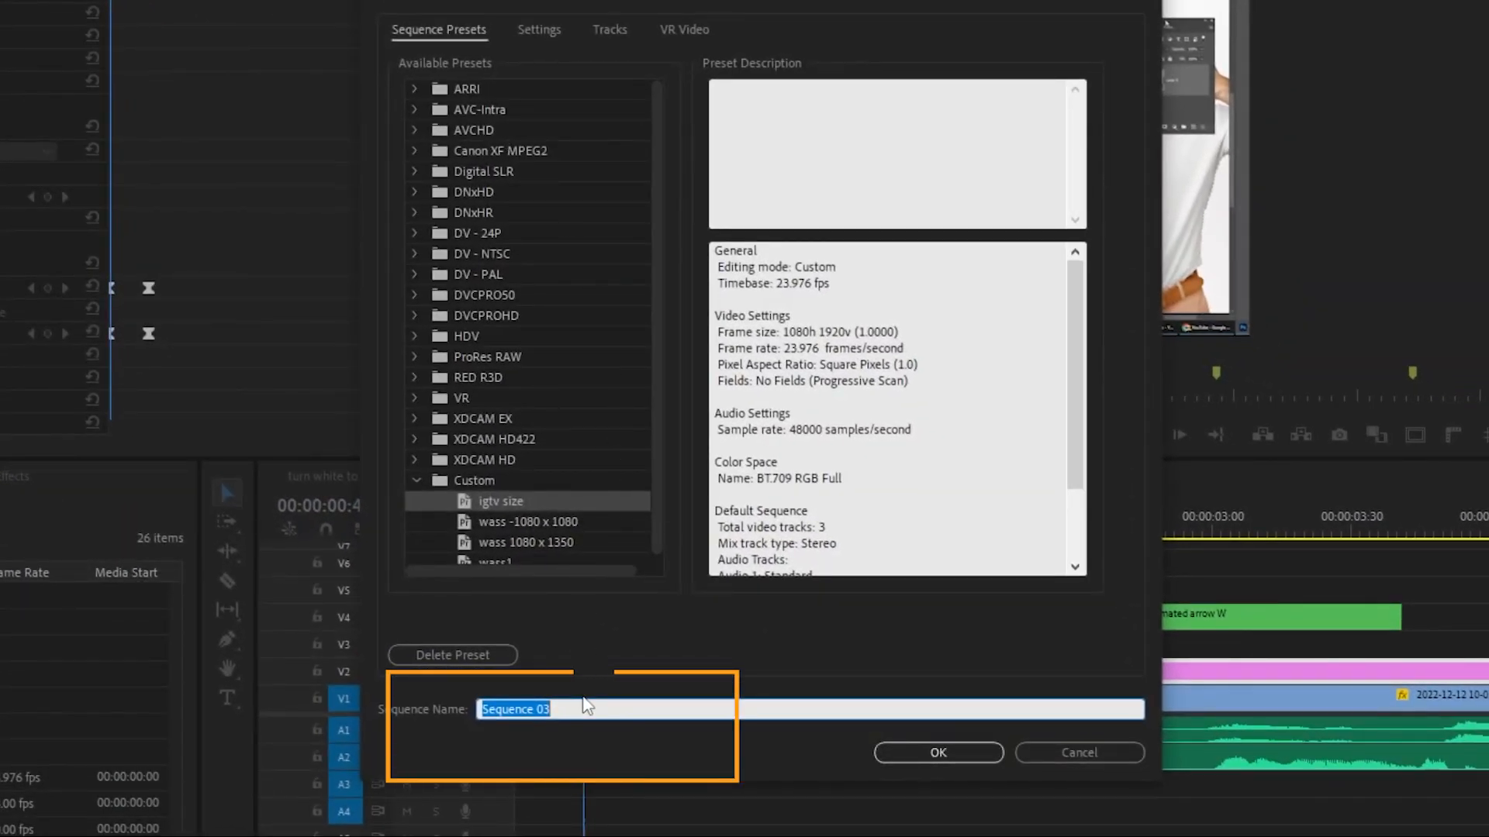
{"action": "type", "text": "how i create my"}
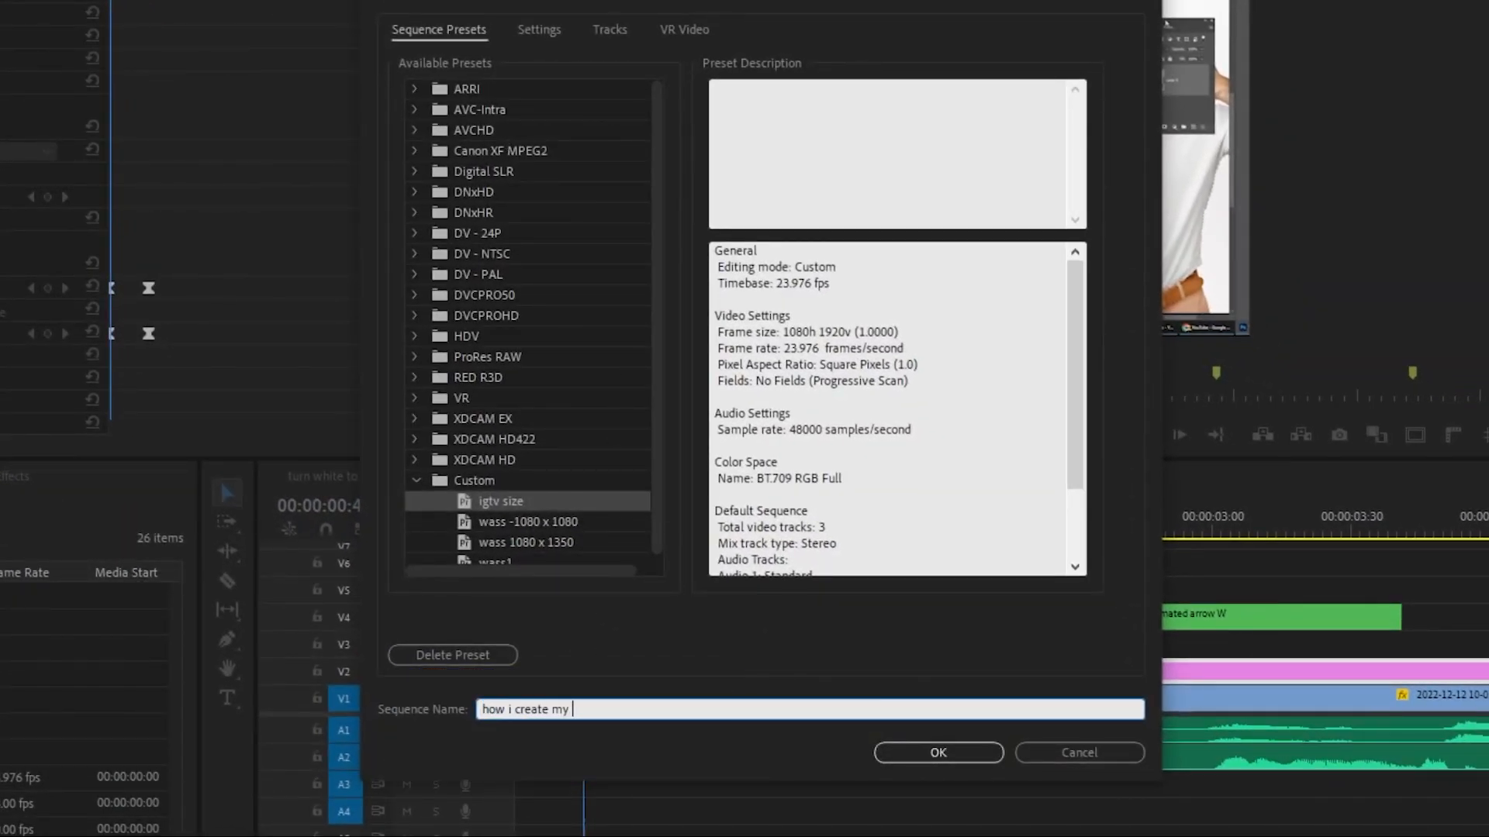
{"action": "type", "text": "photoshop shorts tutorials"}
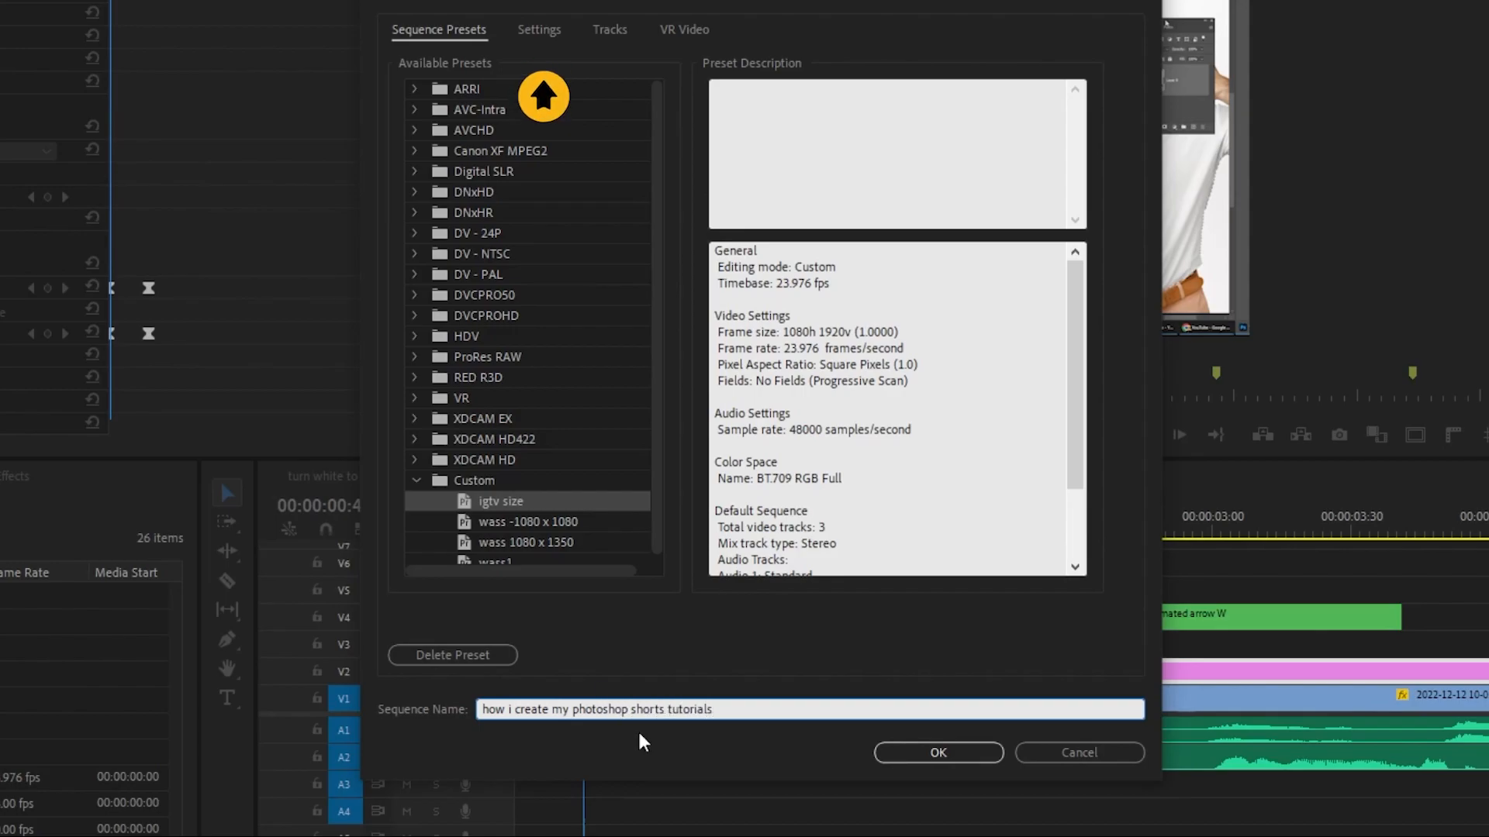
- Set the sequence to 60 fps with a 1080 by 1920 frame size and create it
{"action": "left_click", "coordinate": [538, 30]}
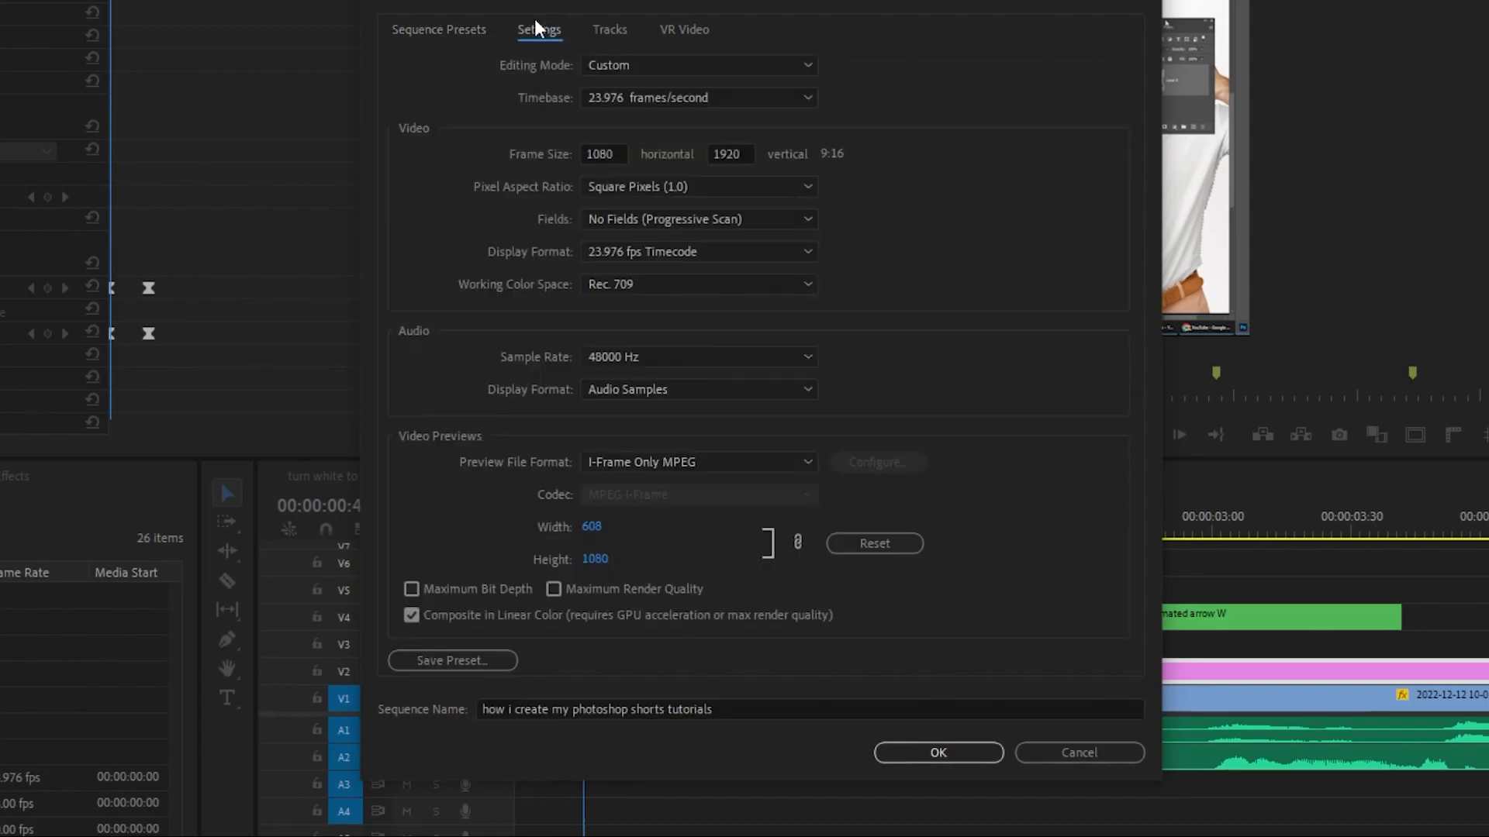
{"action": "left_click", "coordinate": [698, 97]}
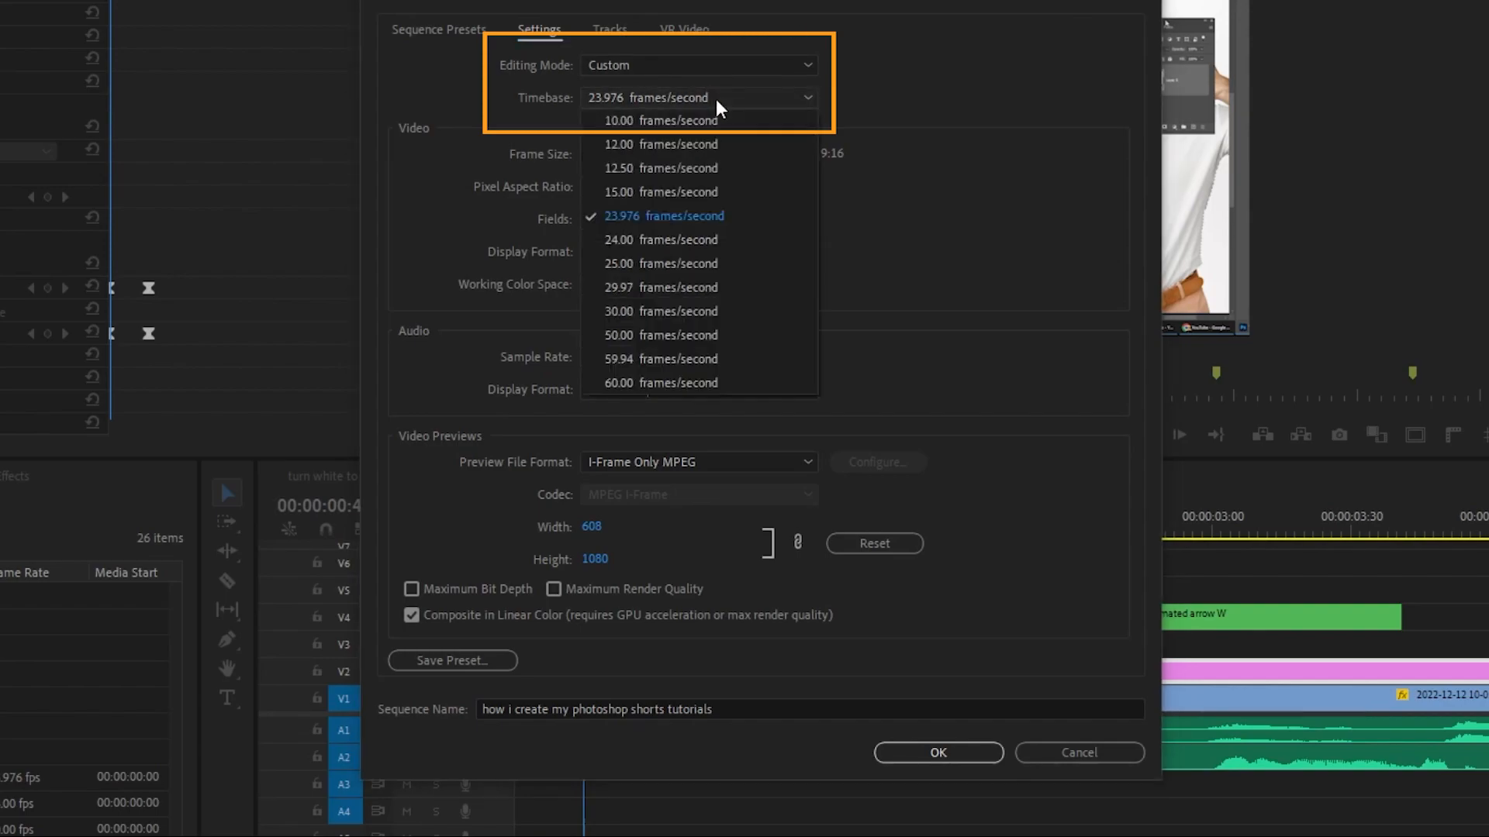
{"action": "left_click", "coordinate": [662, 383]}
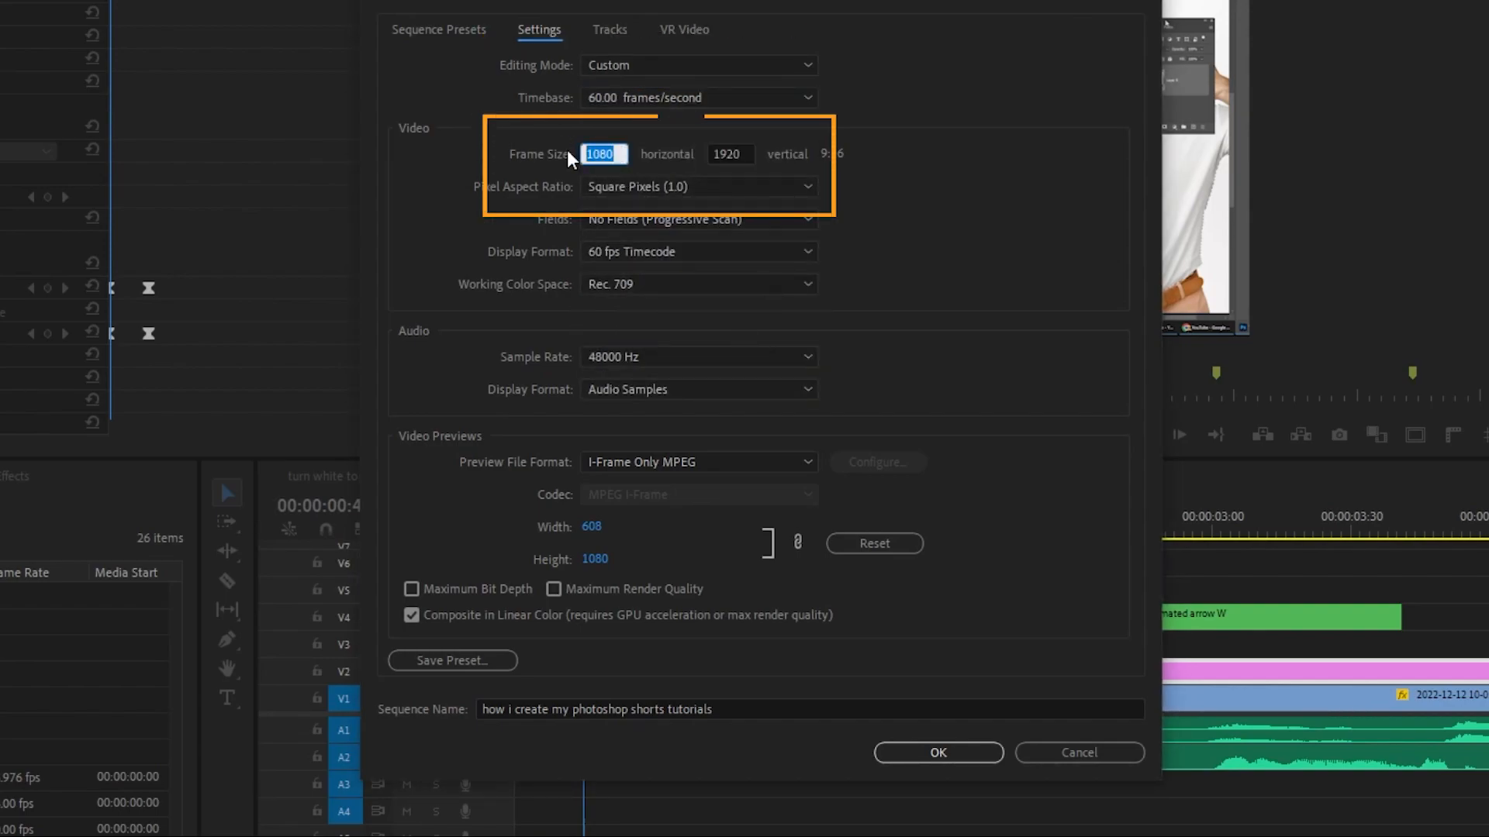
{"action": "left_click", "coordinate": [729, 153]}
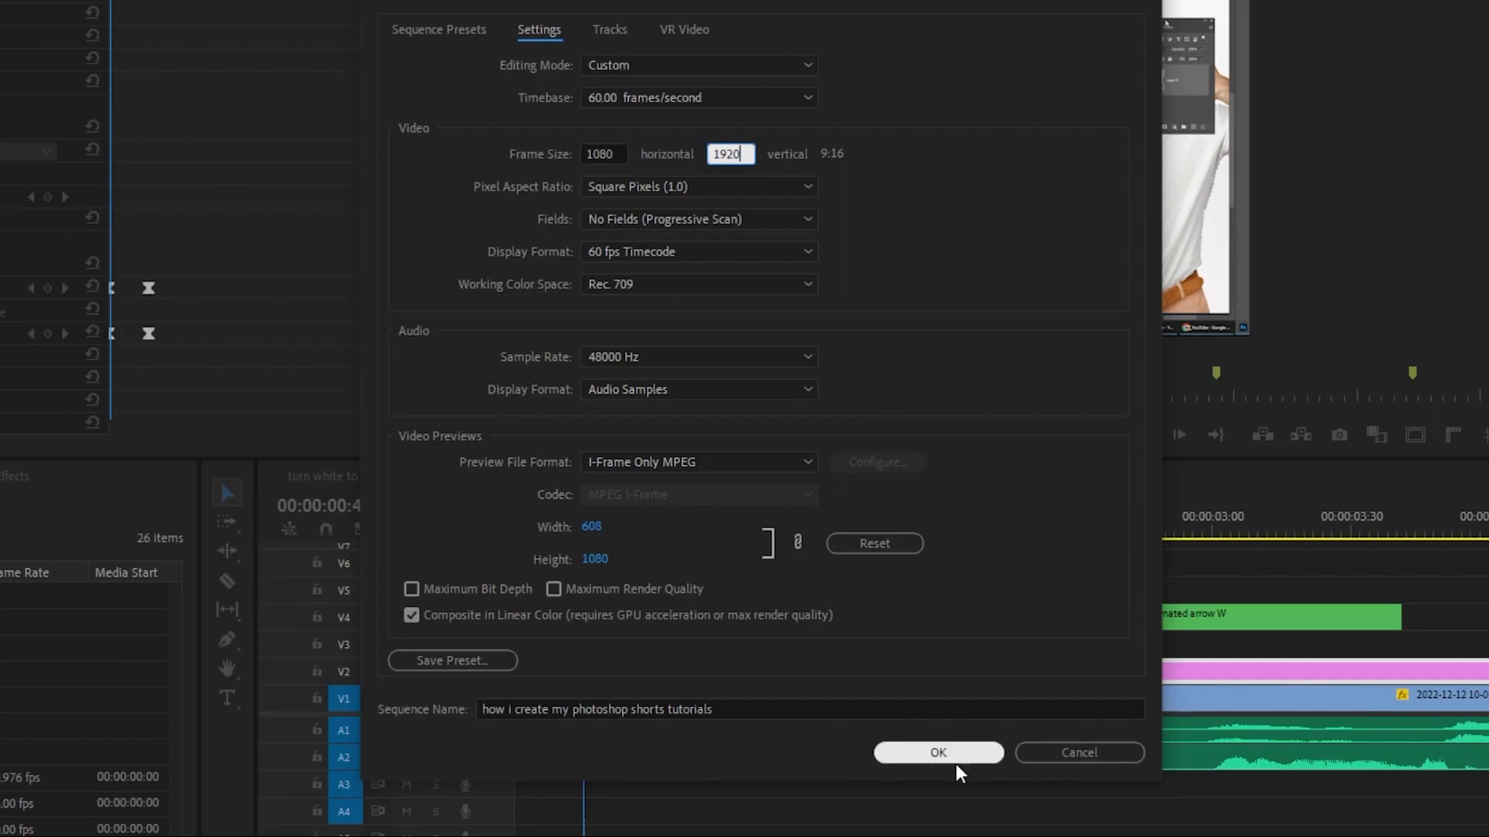
{"action": "left_click", "coordinate": [936, 752]}
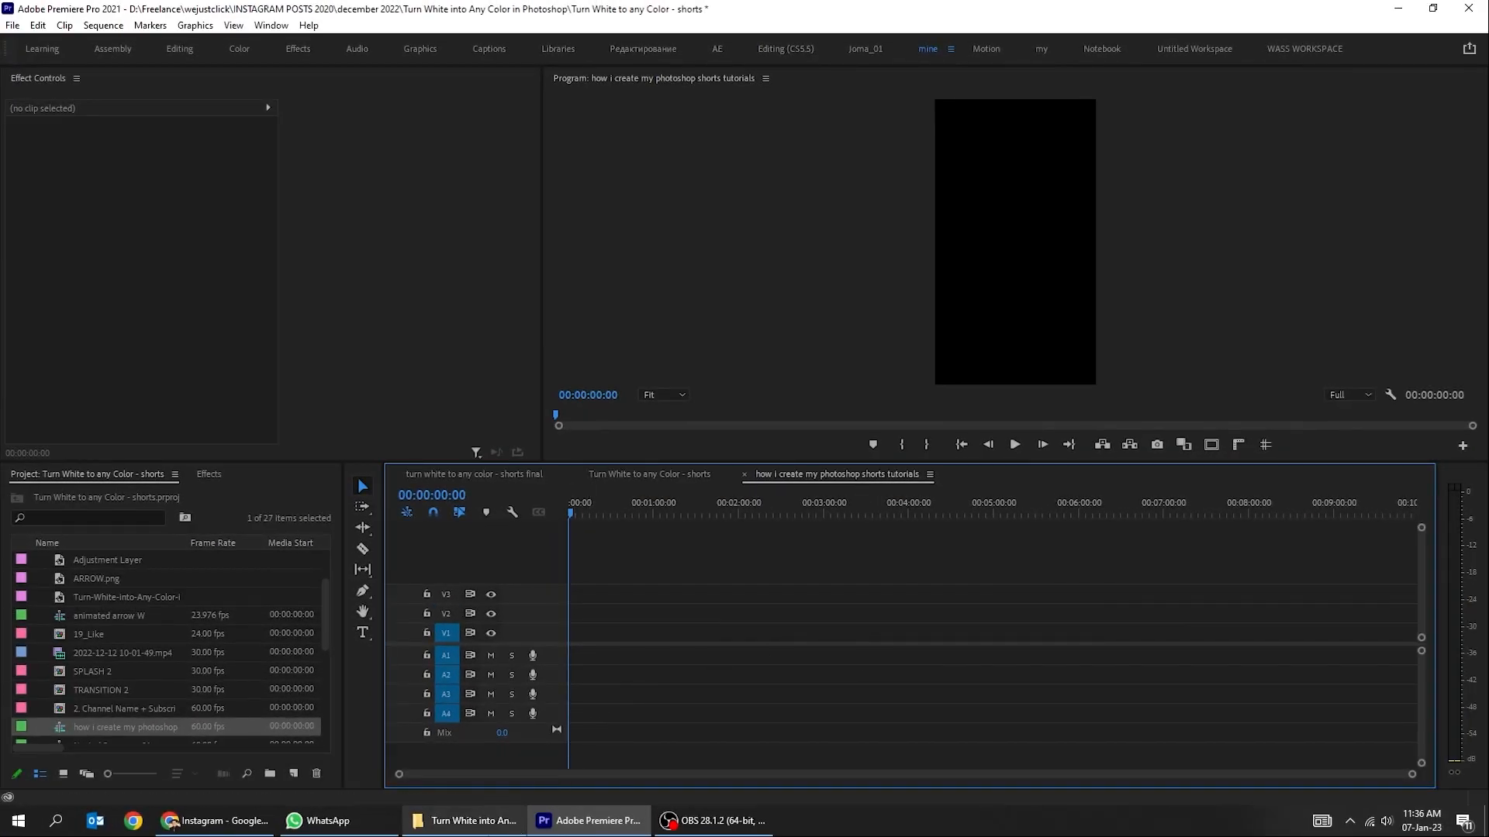
{"action": "left_click", "coordinate": [464, 821]}
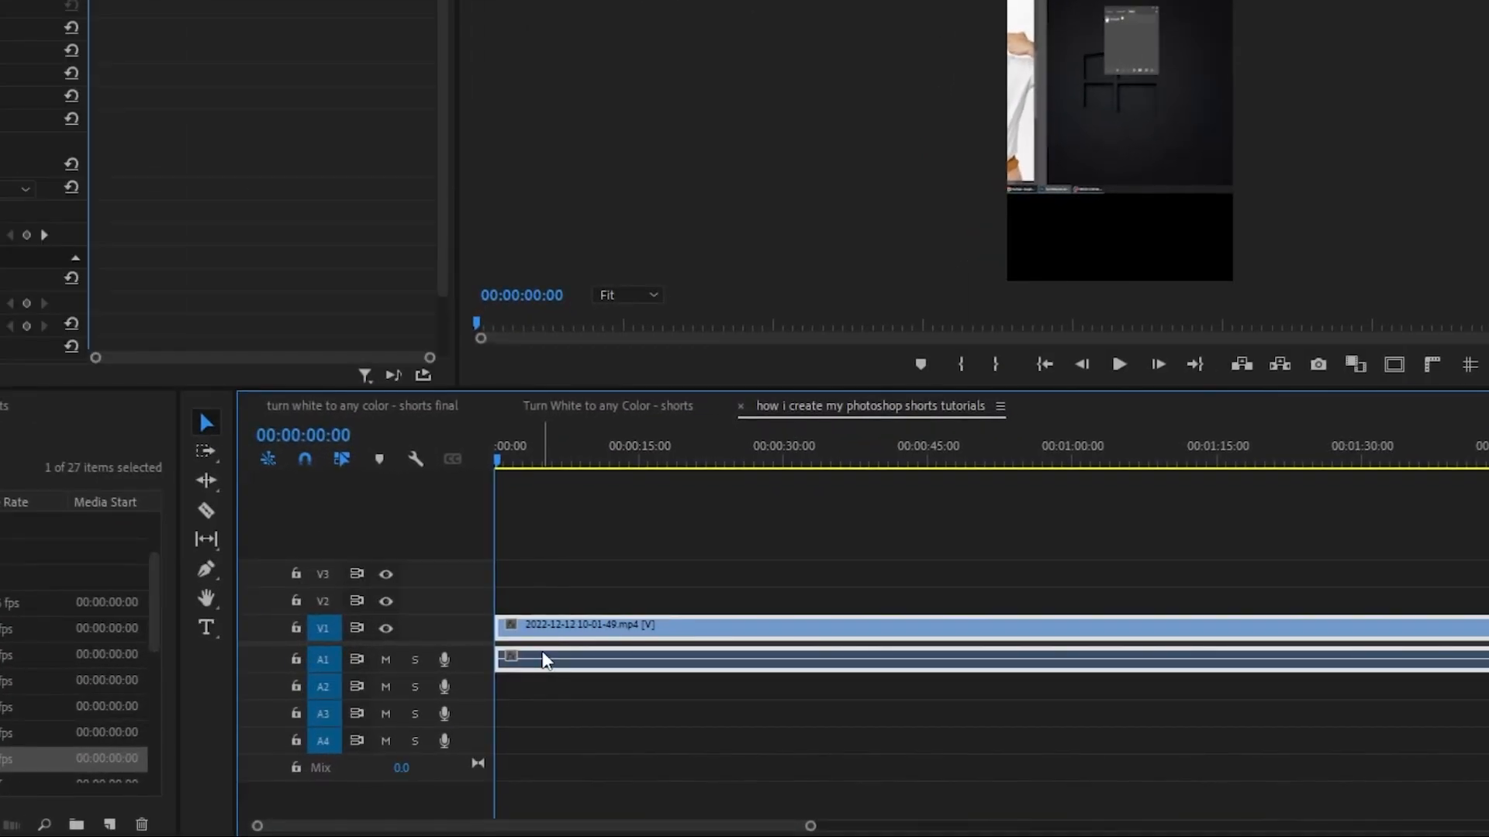
{"action": "right_click", "coordinate": [546, 661]}
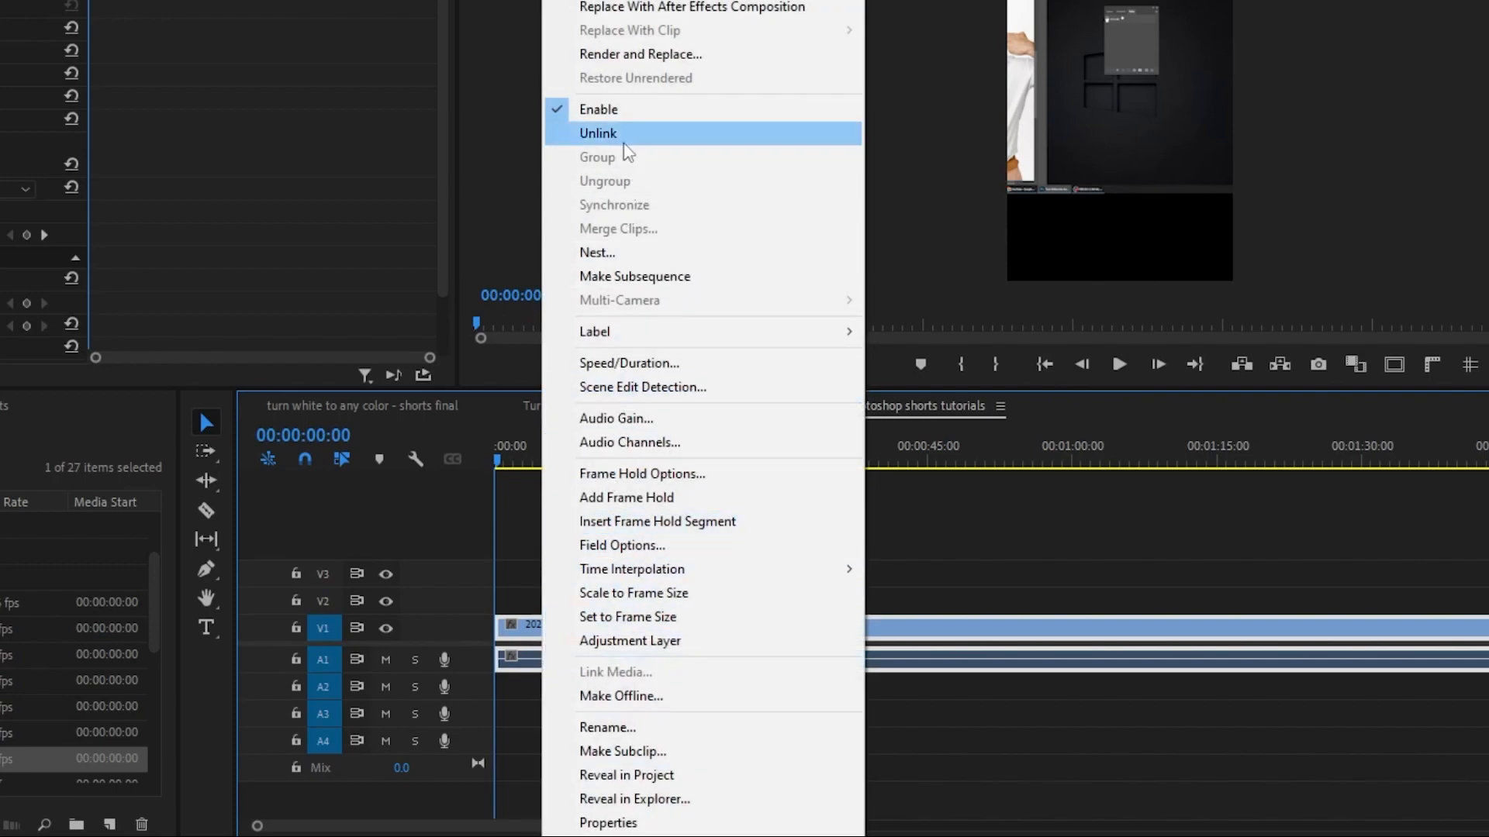
{"action": "left_click", "coordinate": [599, 133]}
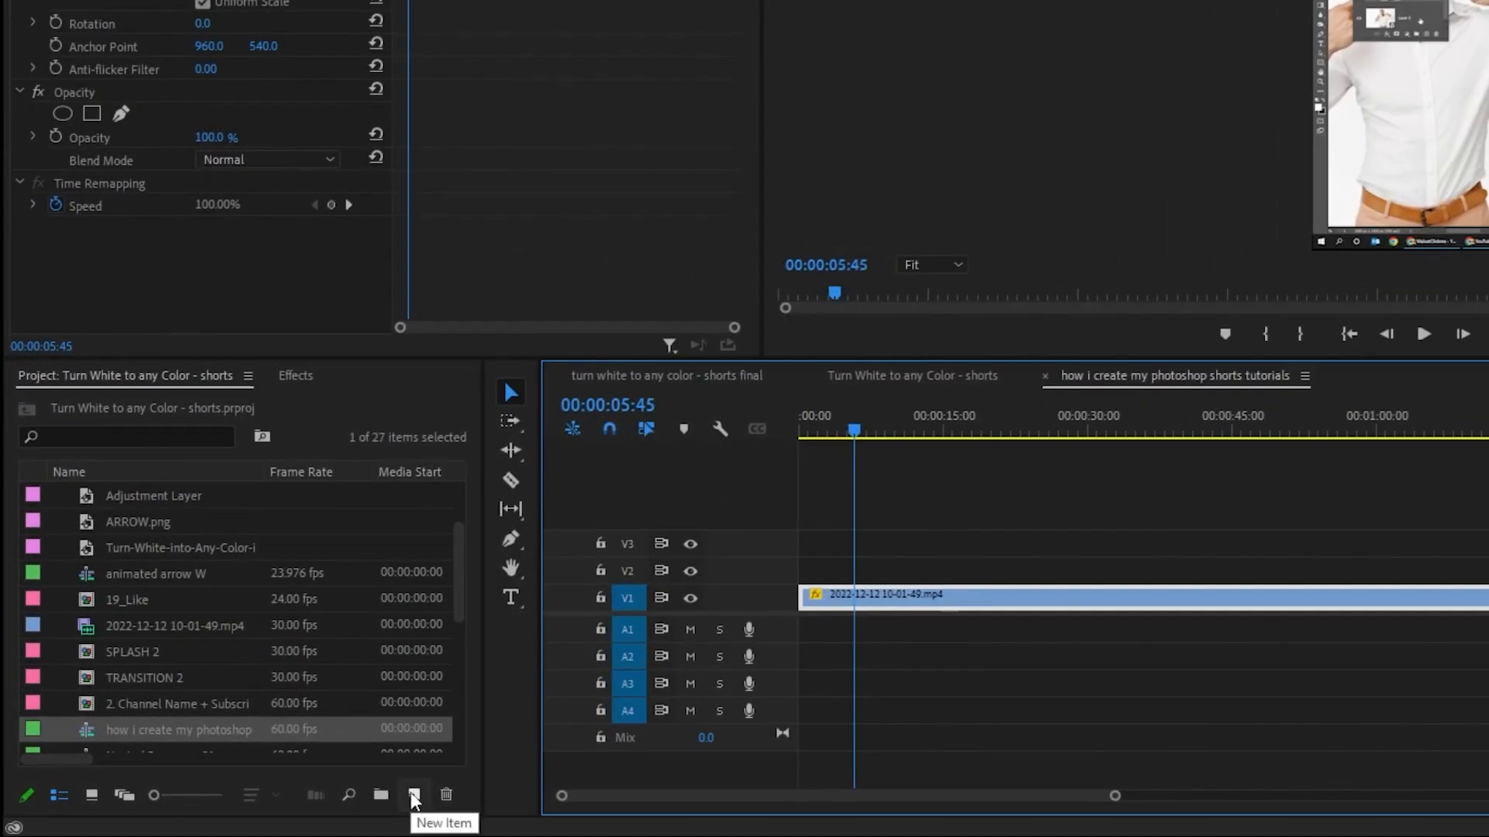
- Create a 1080 by 1920 adjustment layer from the New Item menu
{"action": "left_click", "coordinate": [412, 794]}
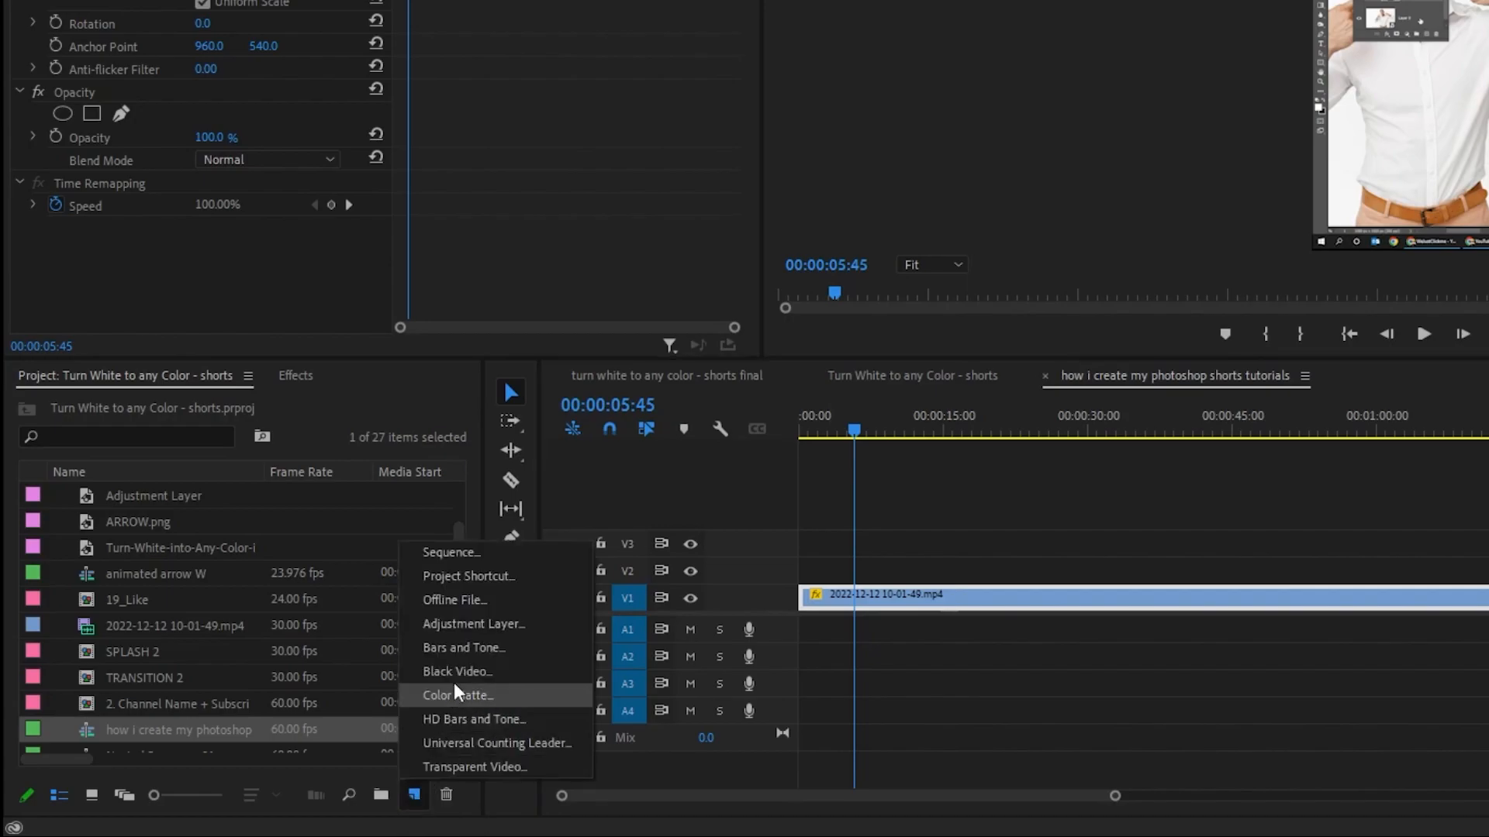
{"action": "left_click", "coordinate": [473, 624]}
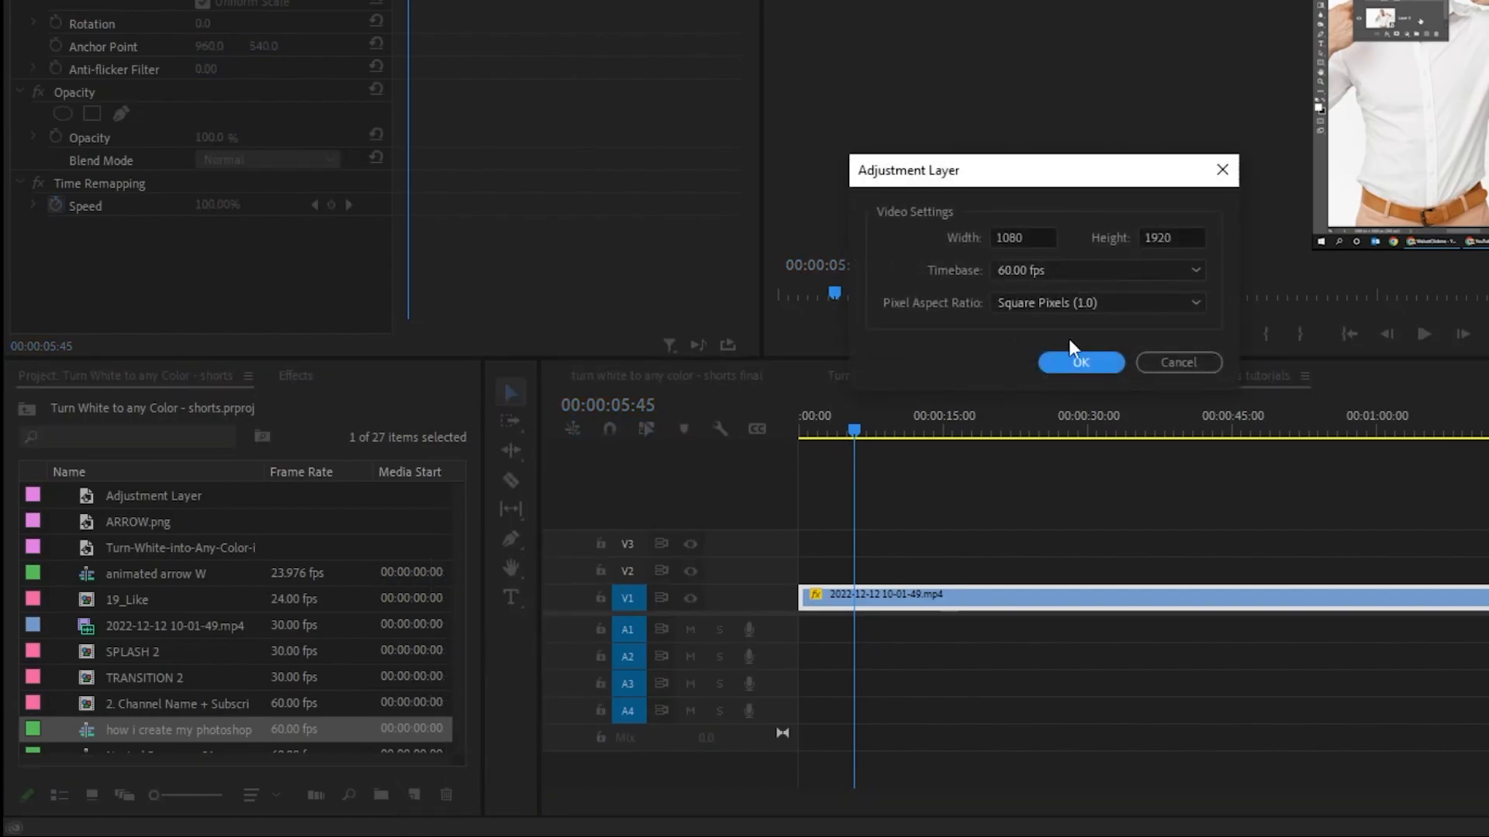
{"action": "left_click", "coordinate": [1079, 361]}
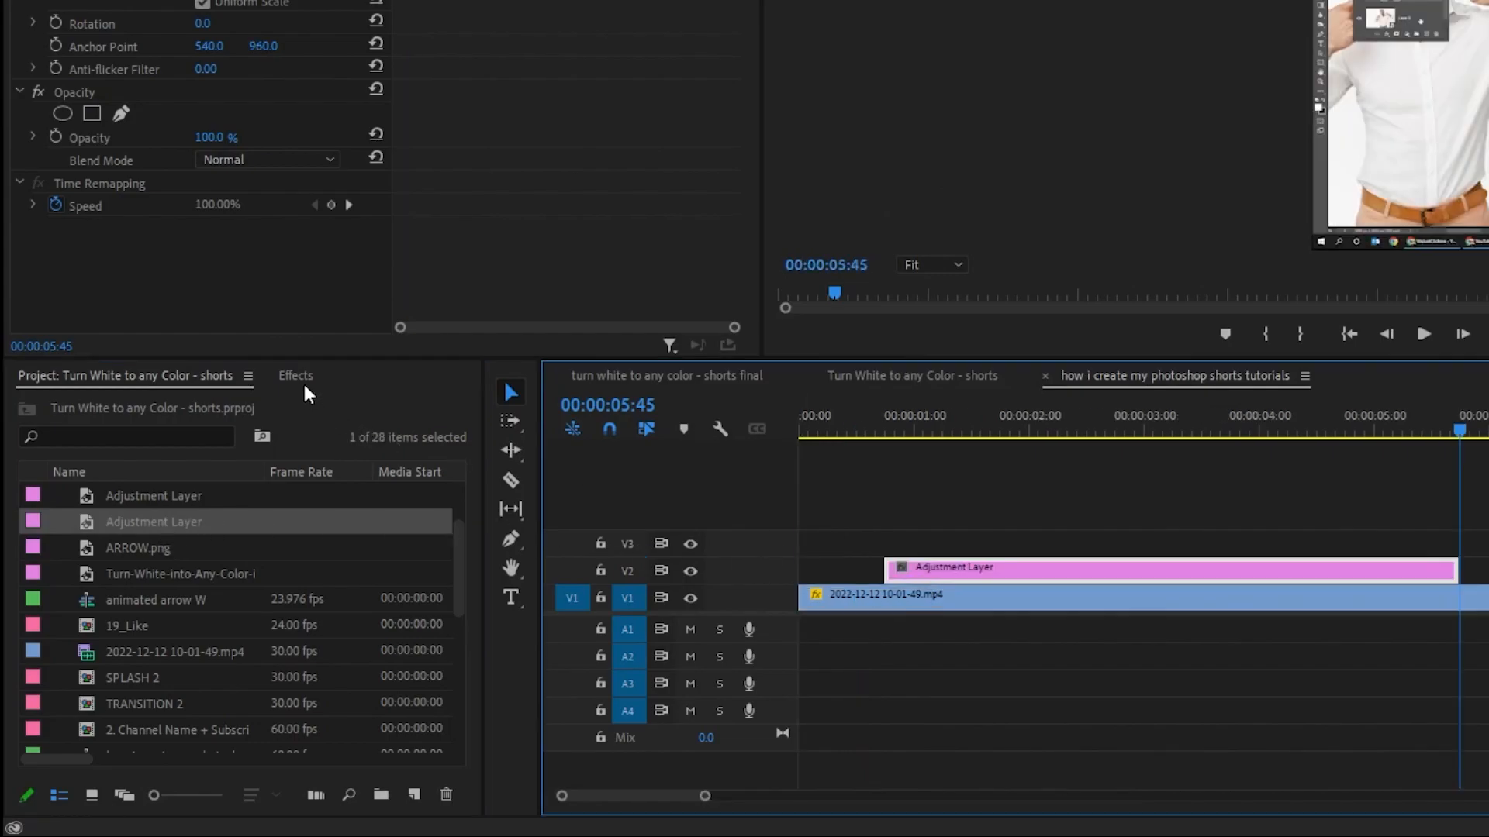
- Search the Effects panel for 'transform'
{"action": "left_click", "coordinate": [295, 376]}
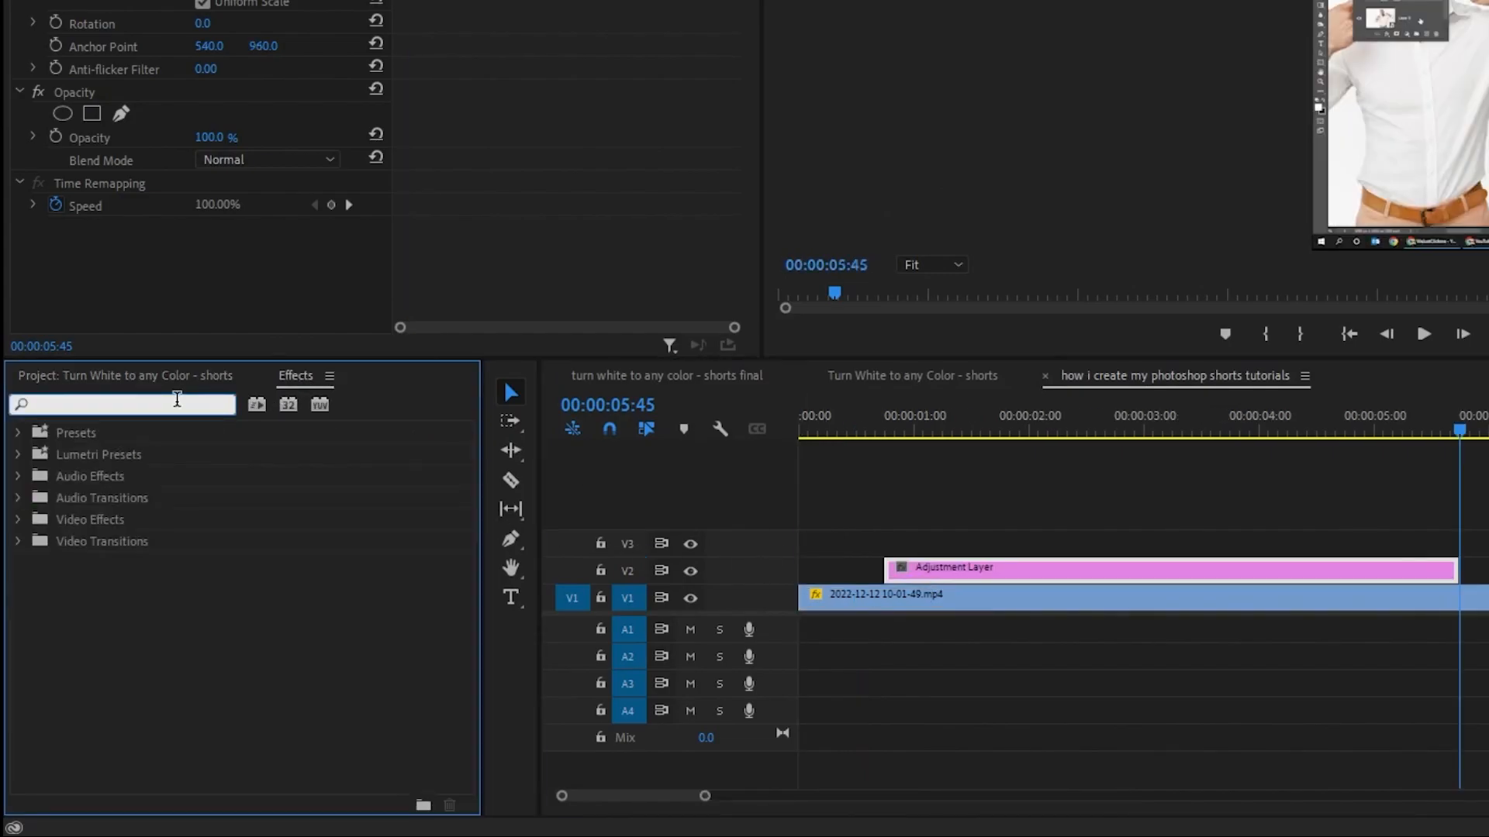
{"action": "type", "text": "transform"}
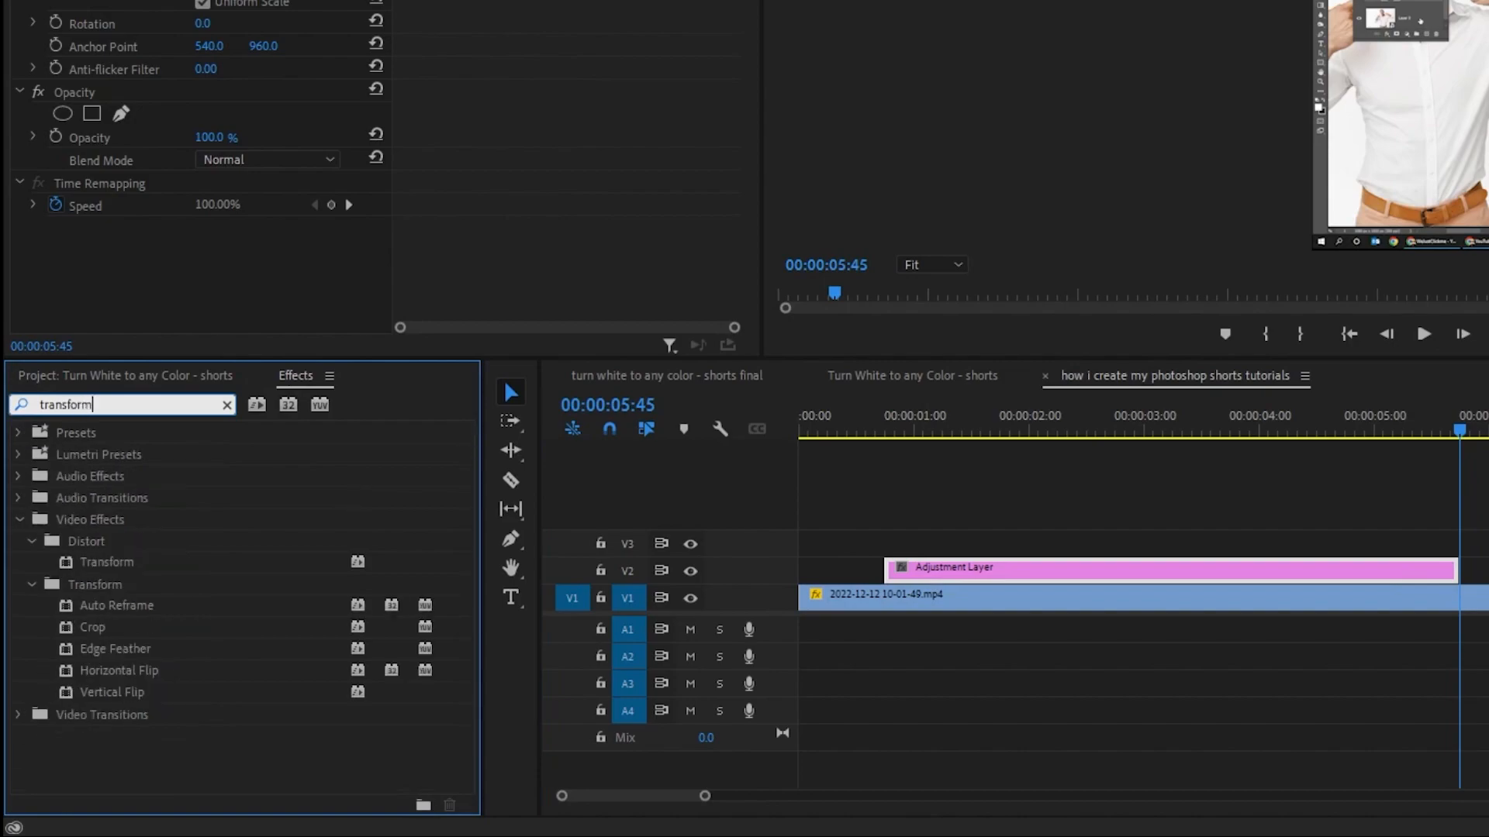
{"action": "mouse_move", "coordinate": [116, 594]}
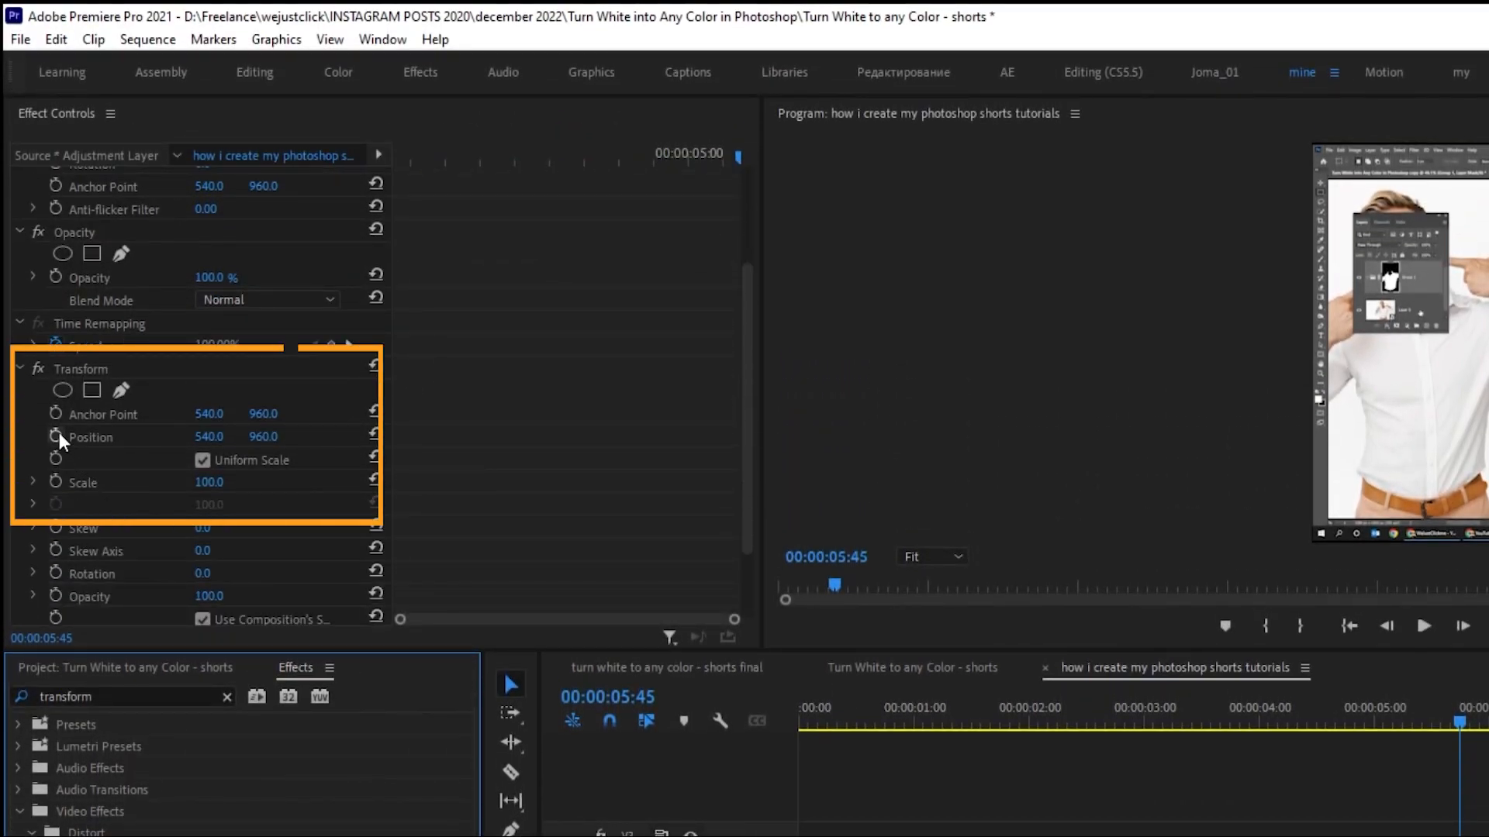
- Keyframe the Transform so it zooms to 146% scale at position 774, 1395
{"action": "left_click", "coordinate": [82, 482]}
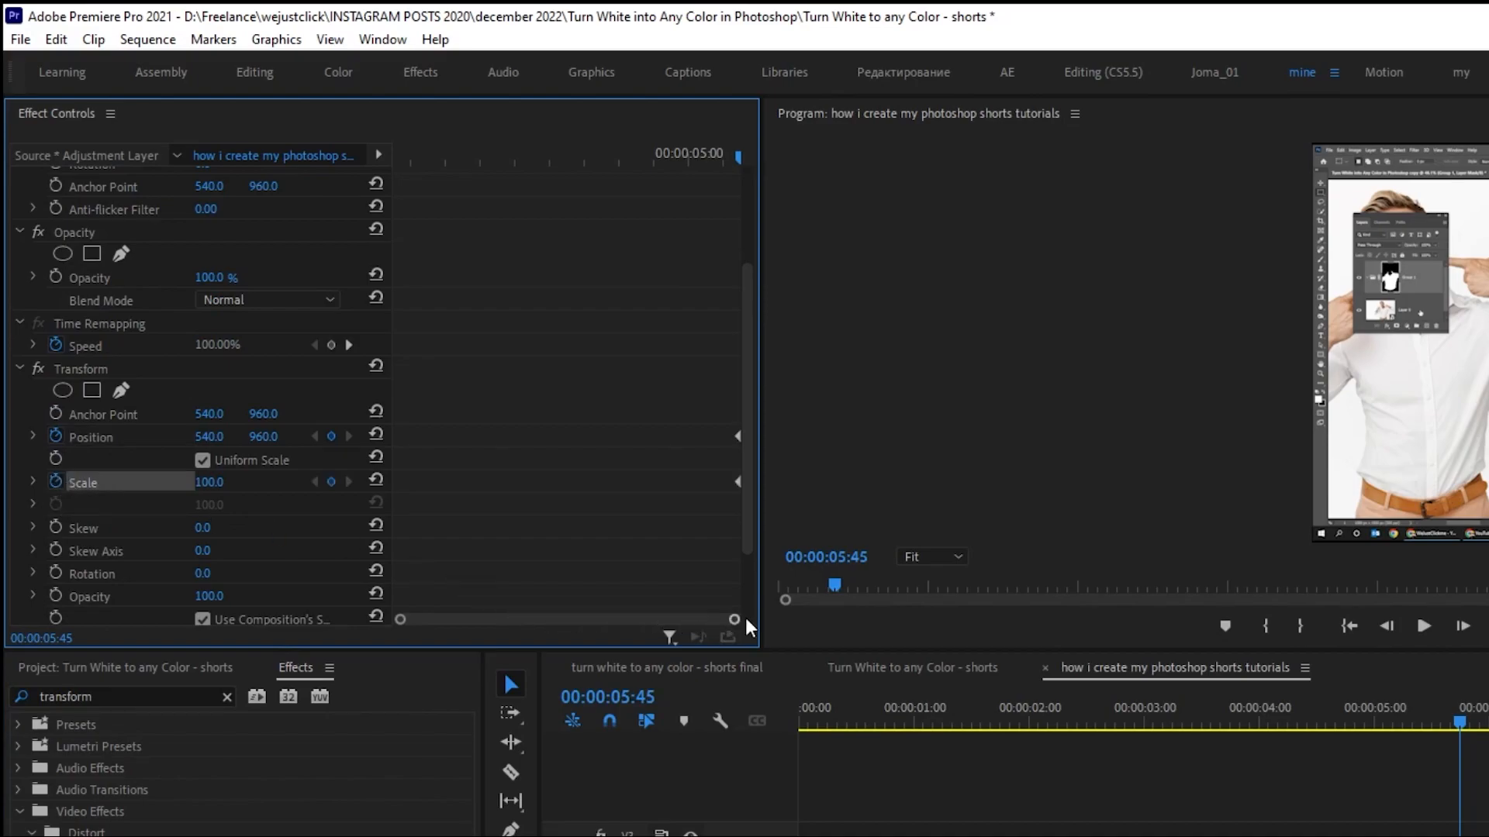
{"action": "mouse_move", "coordinate": [747, 501]}
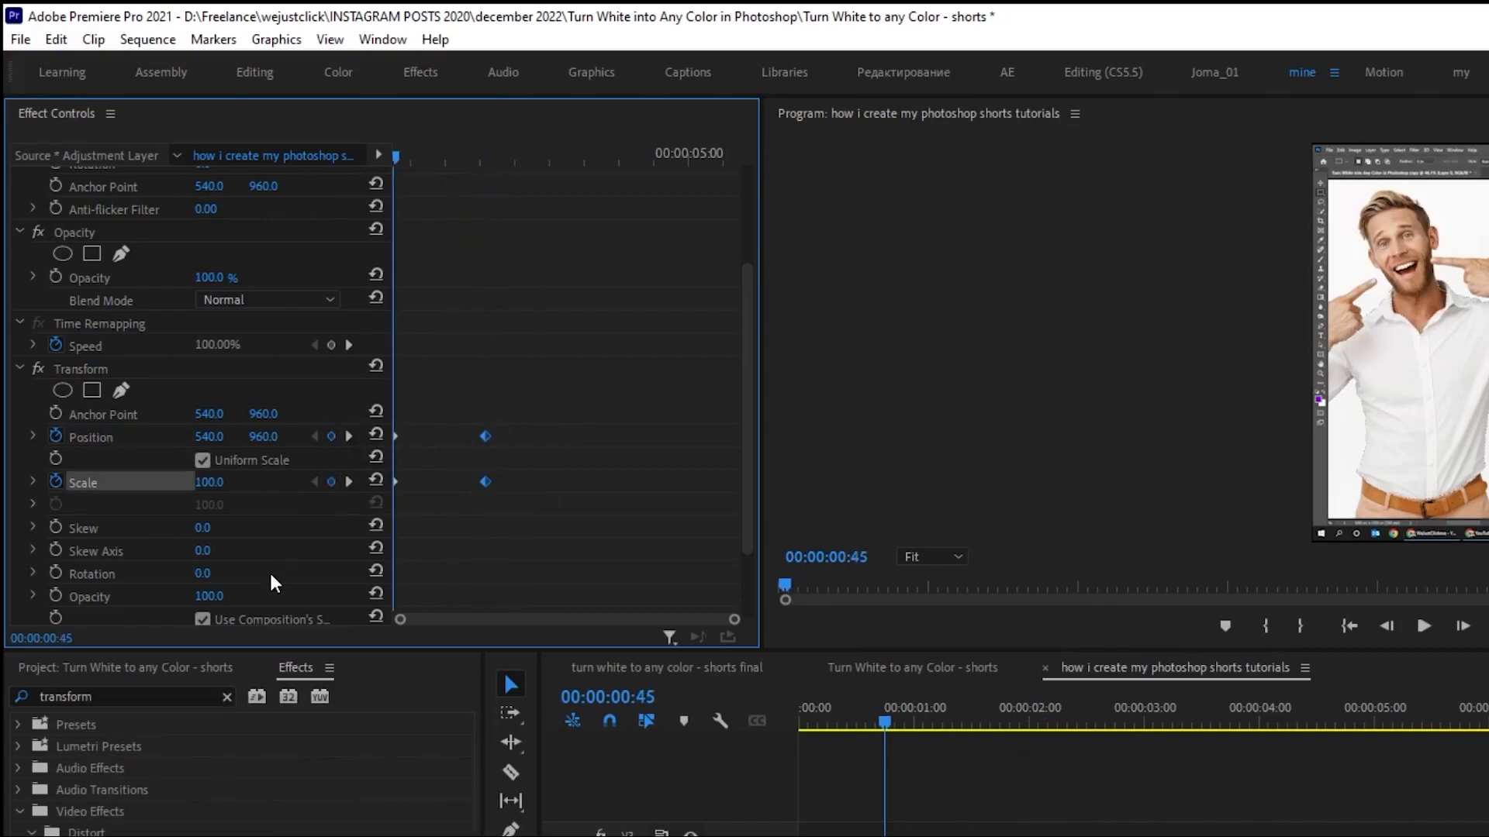
{"action": "scroll", "scroll_direction": "down", "scroll_amount": 3}
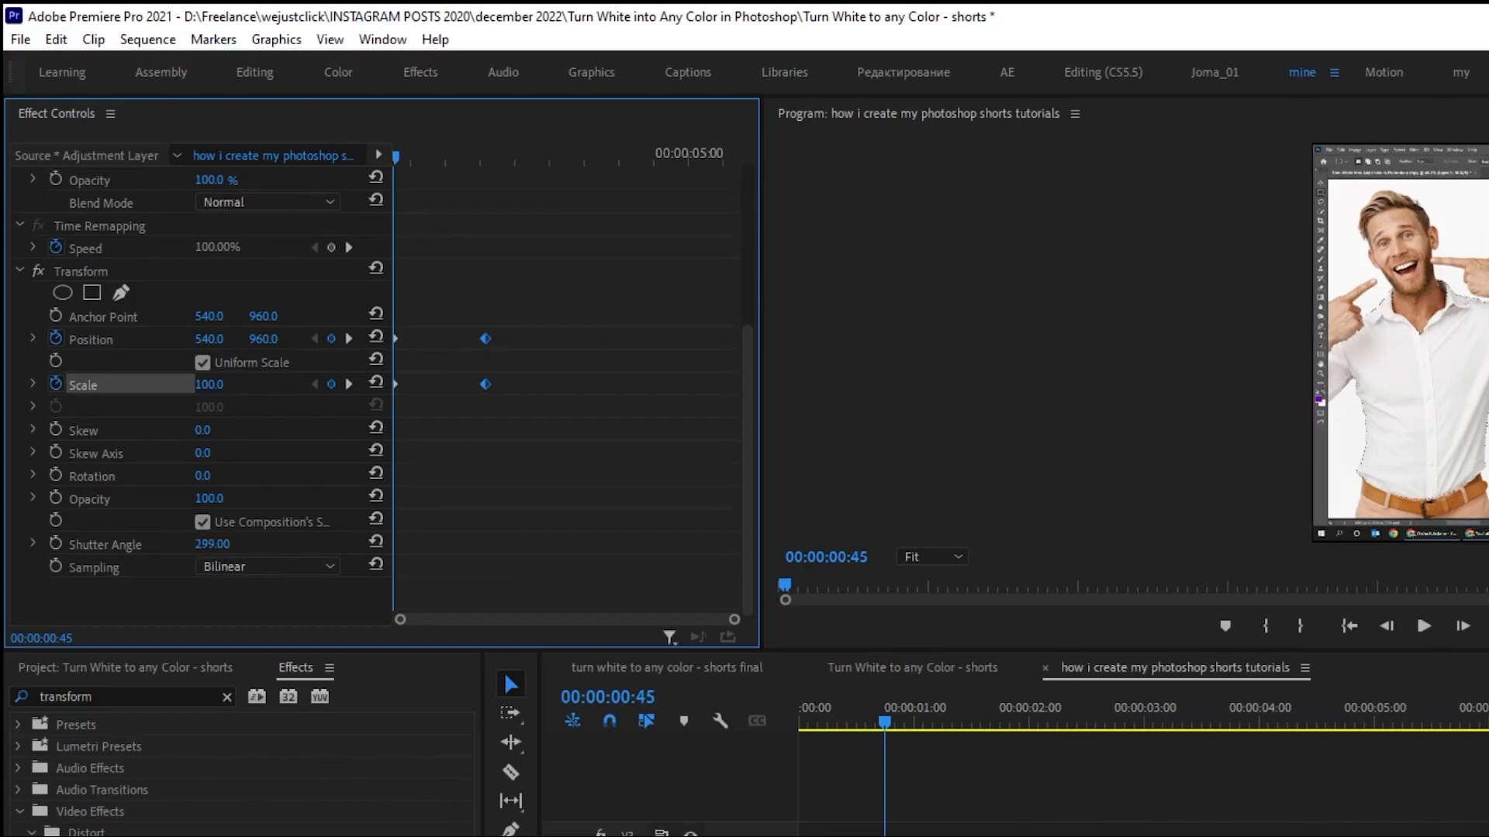
{"action": "scroll", "scroll_direction": "up", "scroll_amount": 3}
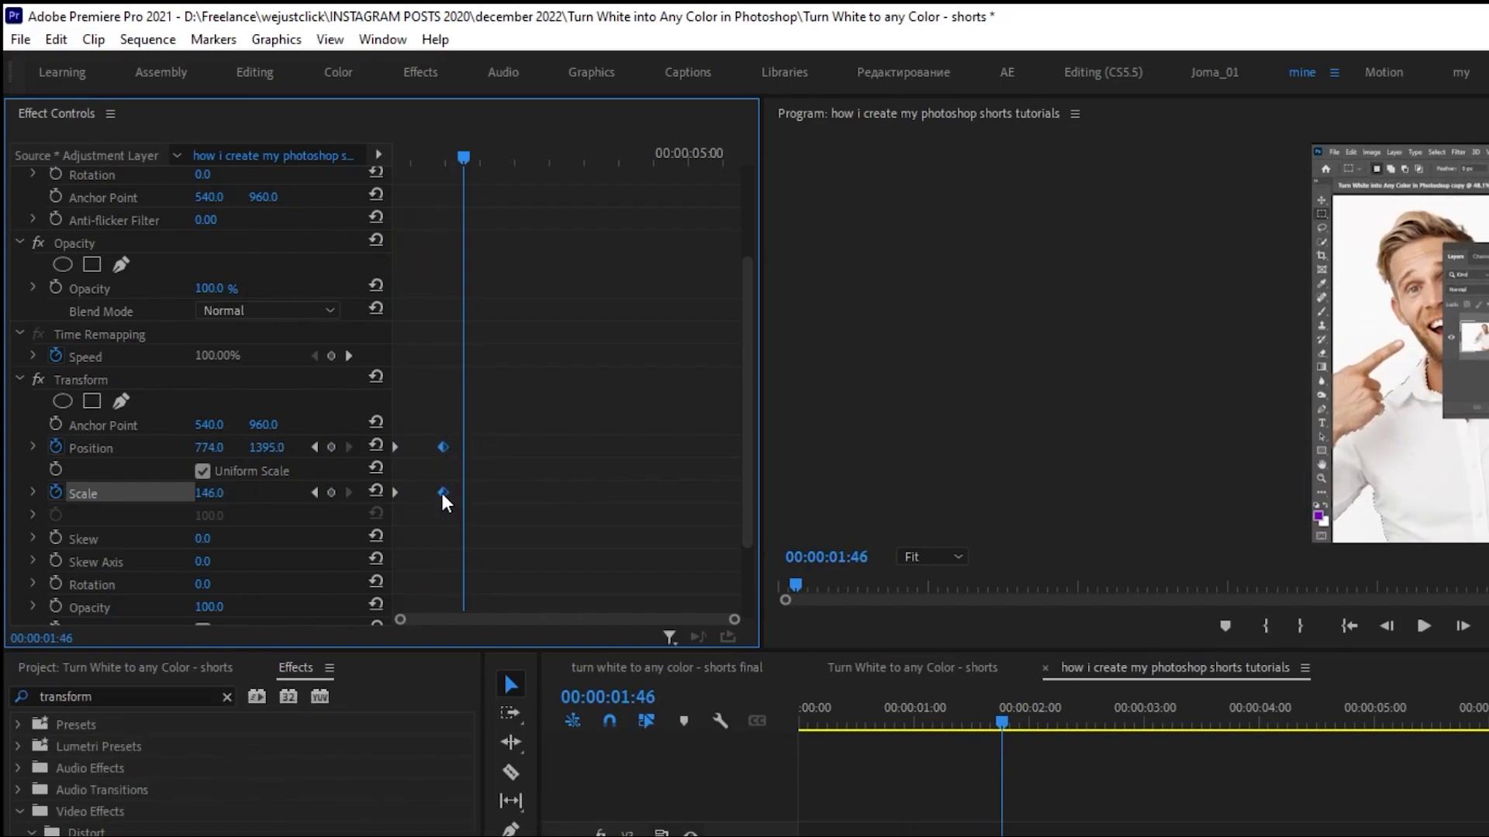
- Set the zoom keyframes' temporal interpolation to Ease In and Ease Out
{"action": "right_click", "coordinate": [444, 501]}
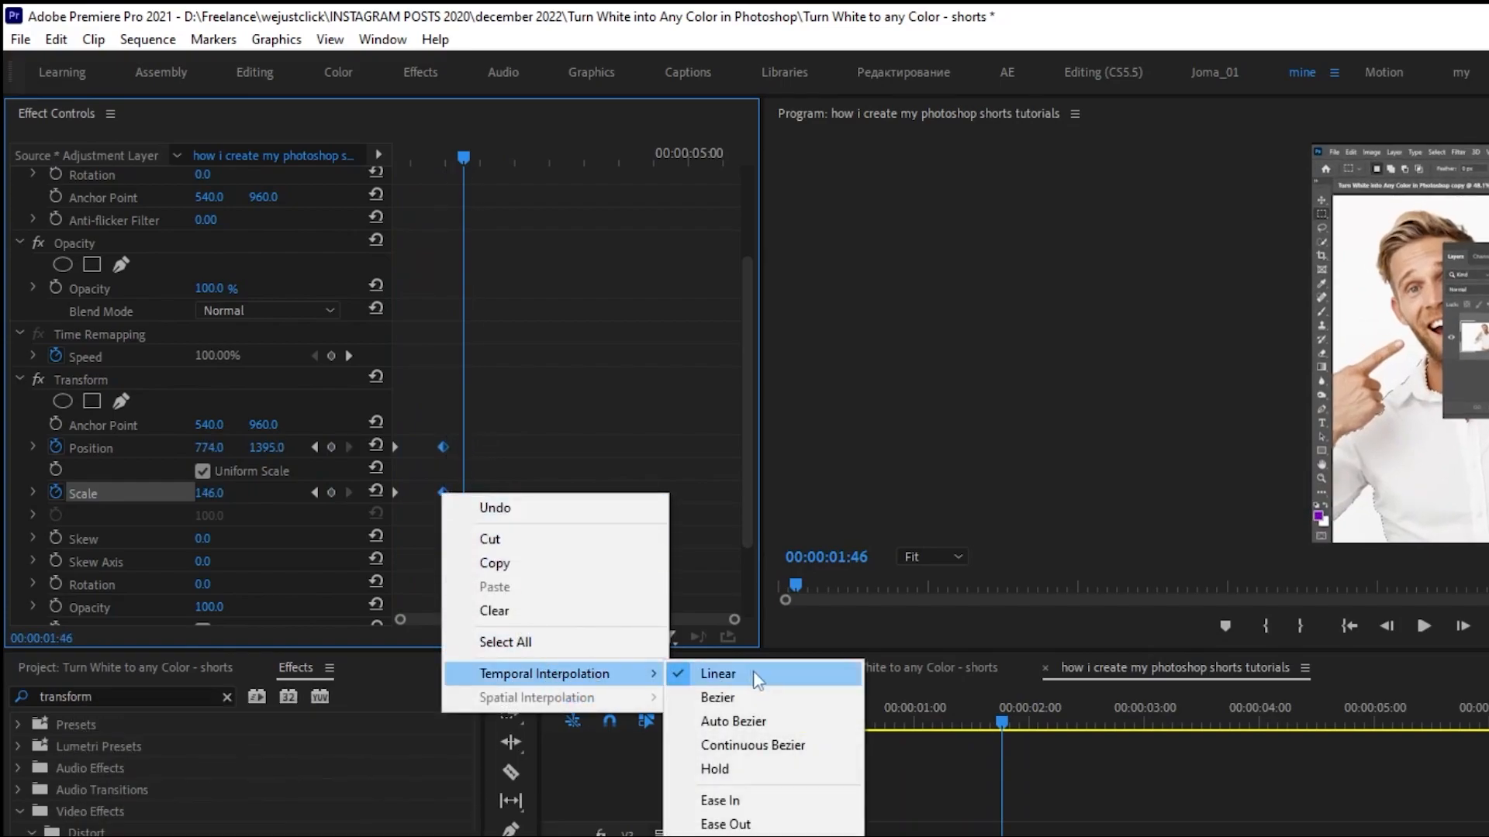
{"action": "left_click", "coordinate": [718, 674]}
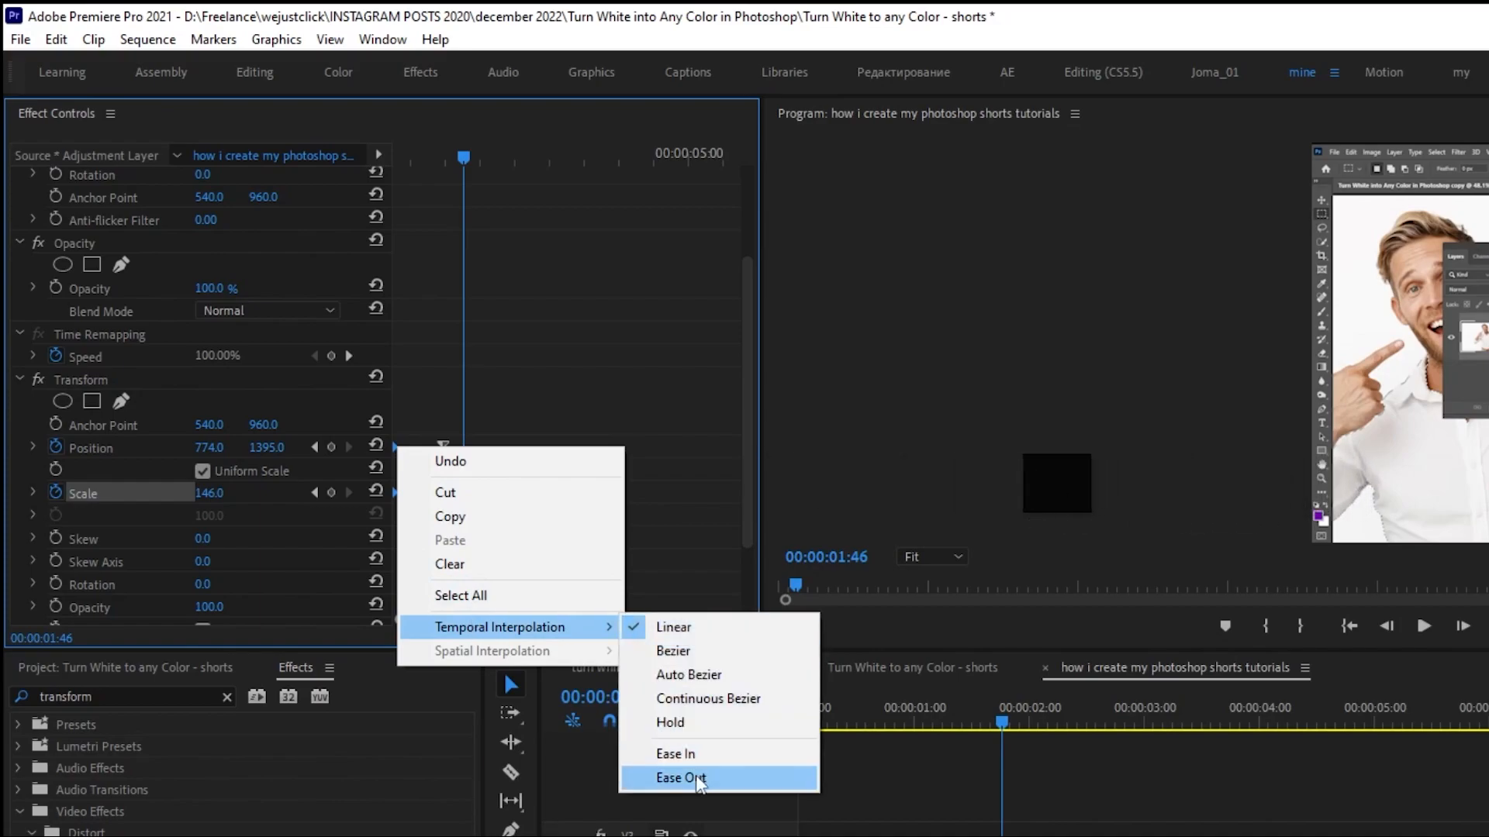
{"action": "left_click", "coordinate": [679, 777]}
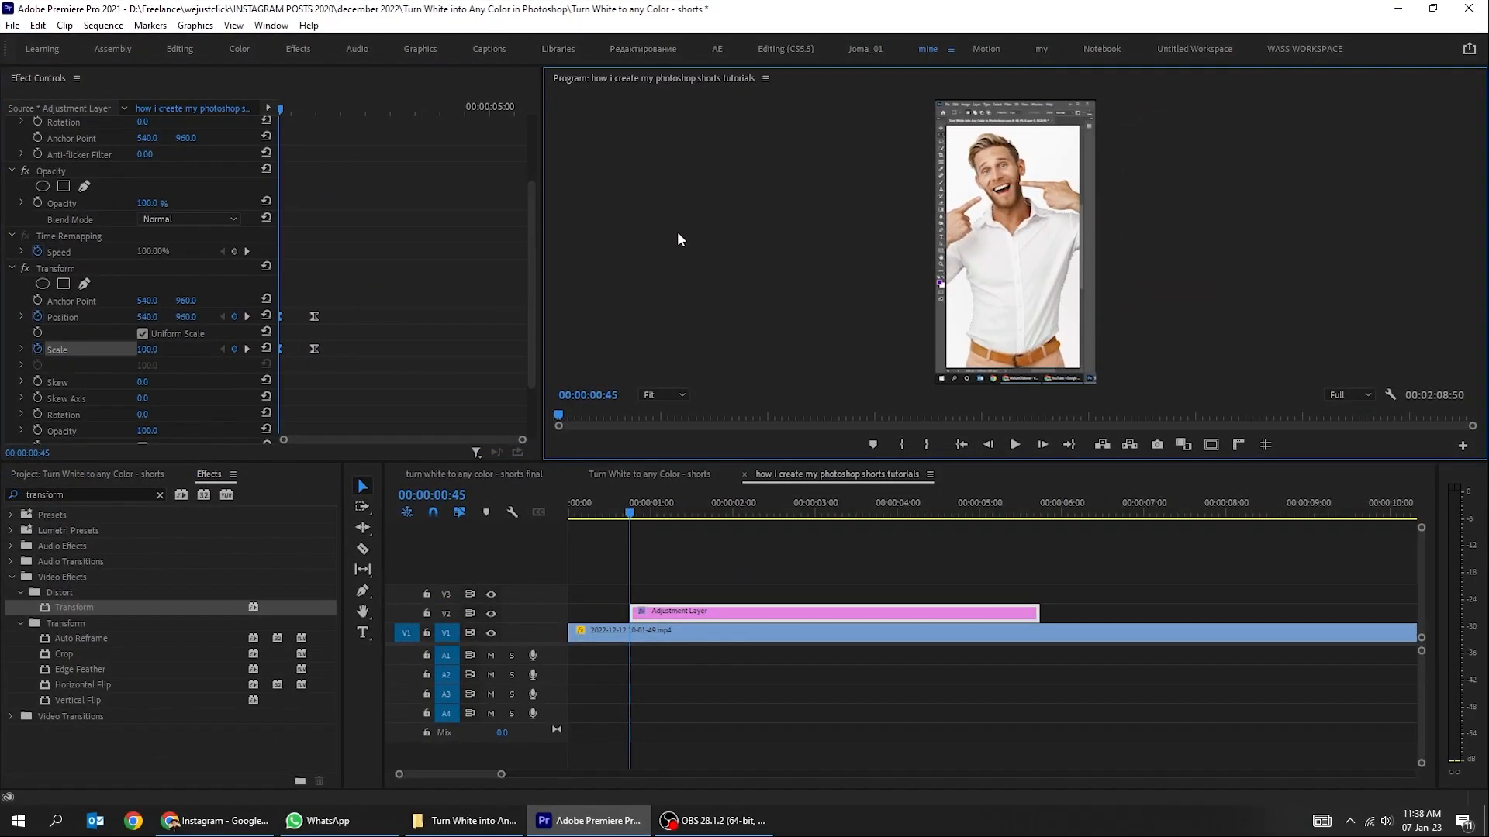
- Maximize the Program Monitor and play back the eased zoom on the layers panel
{"action": "left_click", "coordinate": [802, 514]}
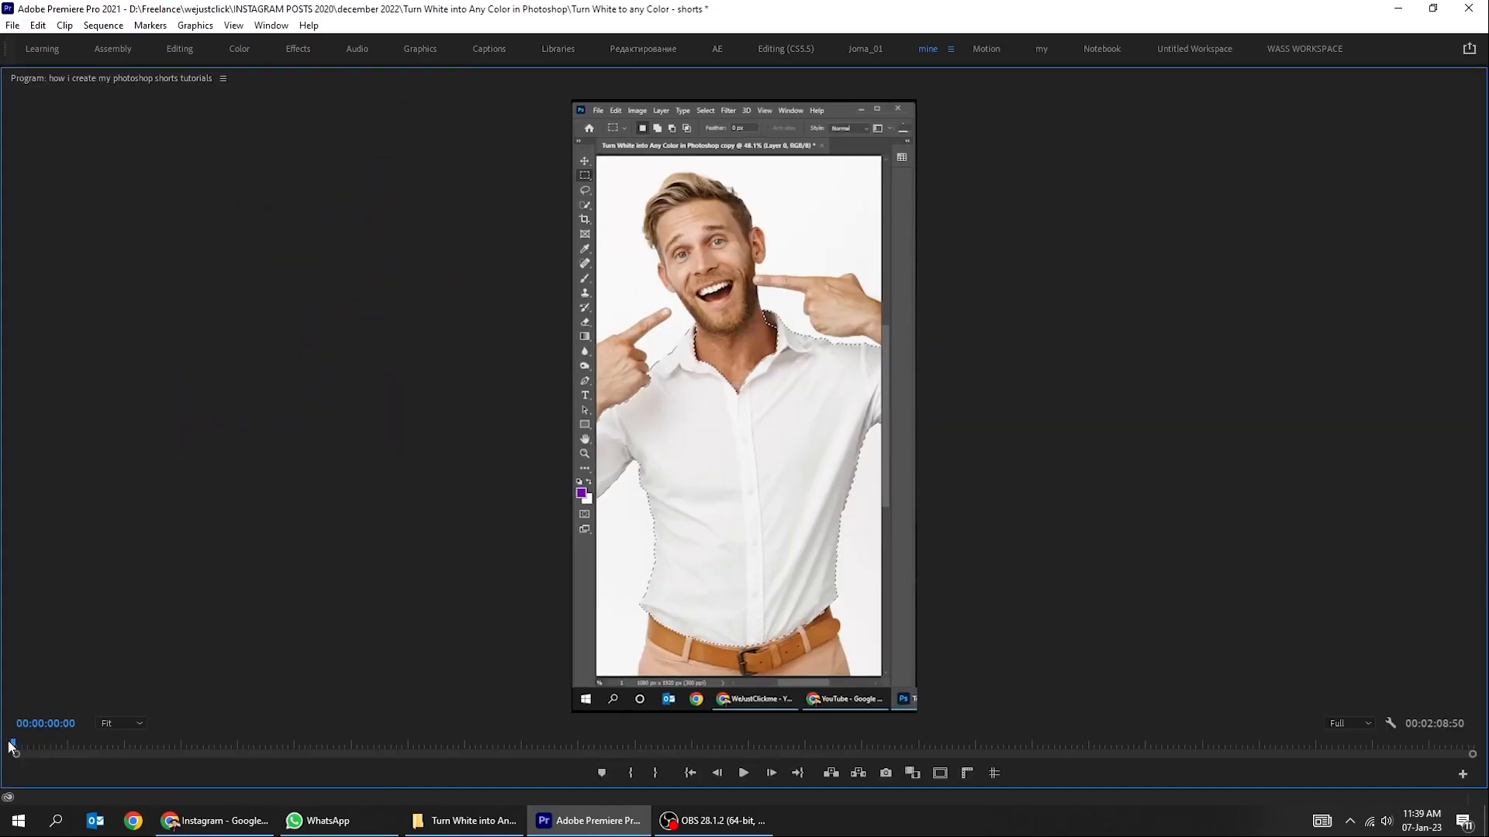
{"action": "left_click", "coordinate": [743, 772]}
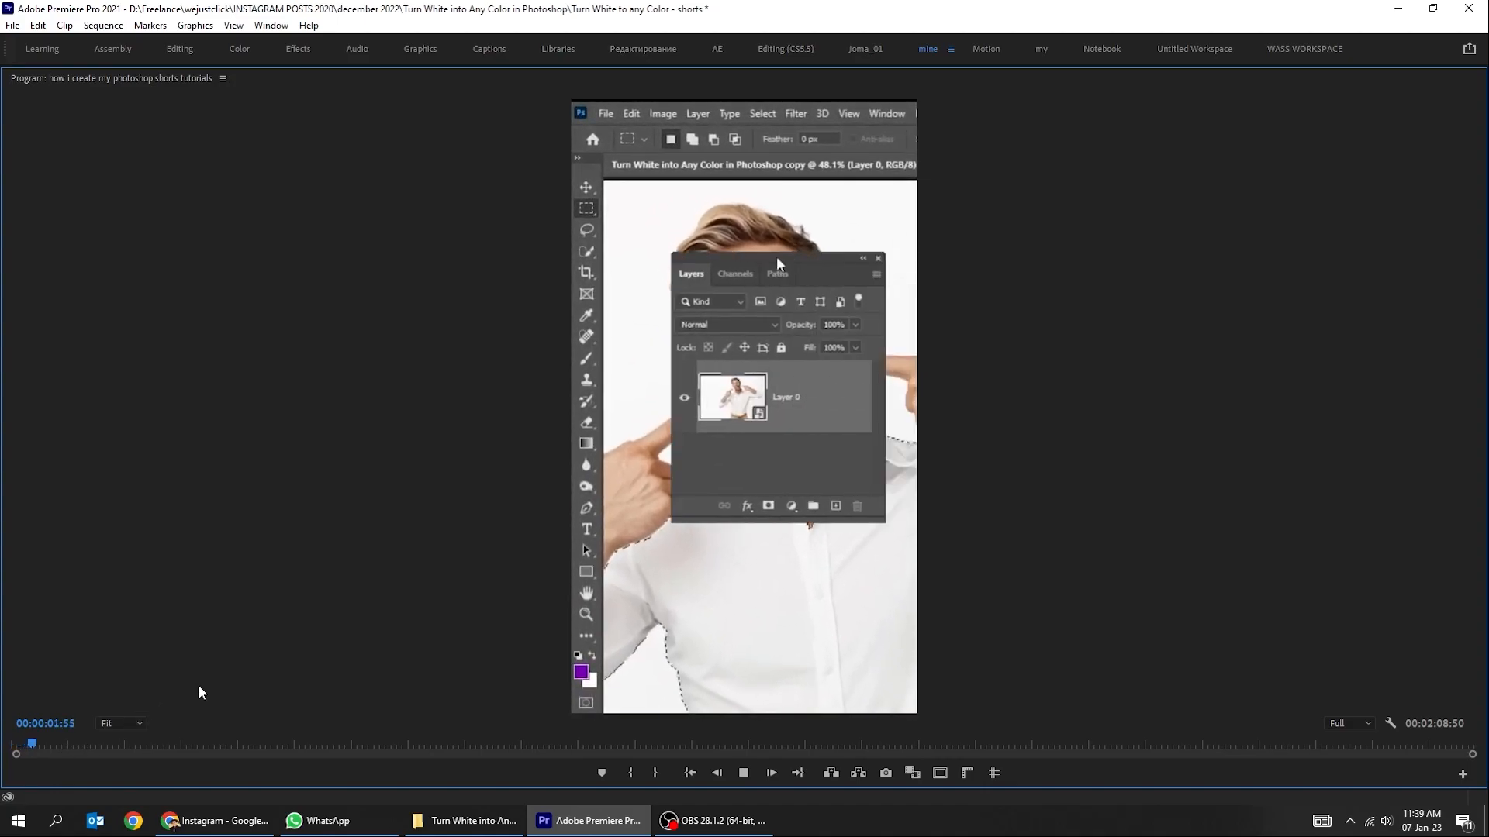